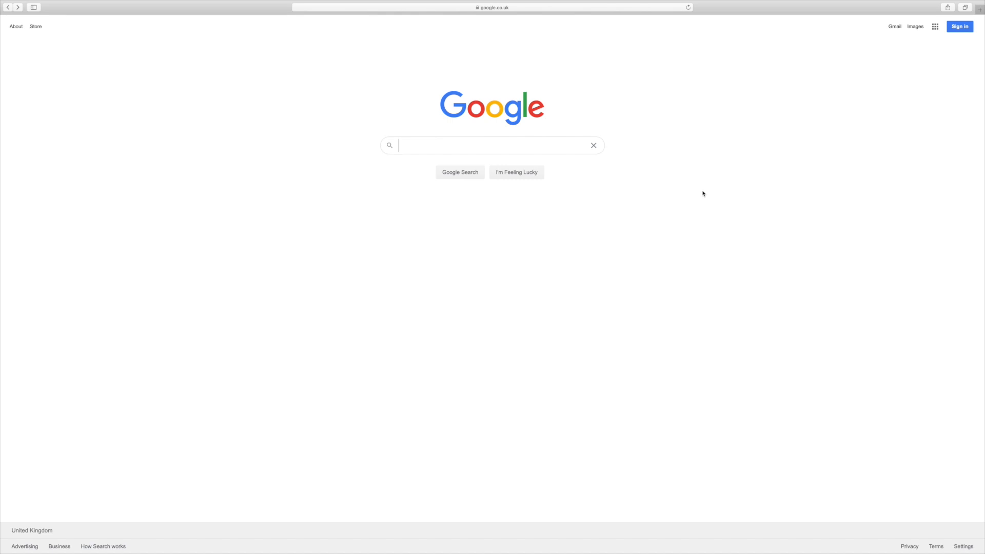
mouse_move(862, 43)
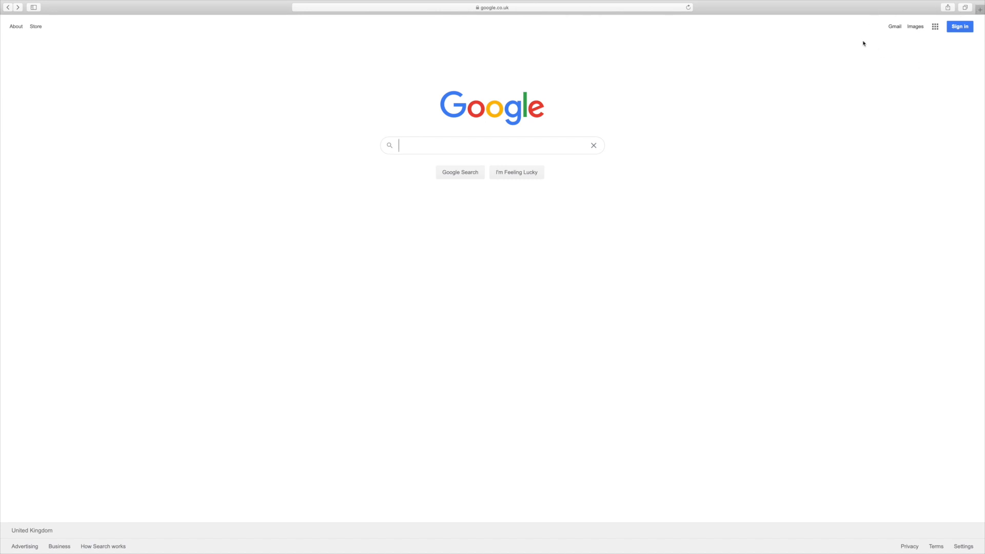
mouse_move(909, 64)
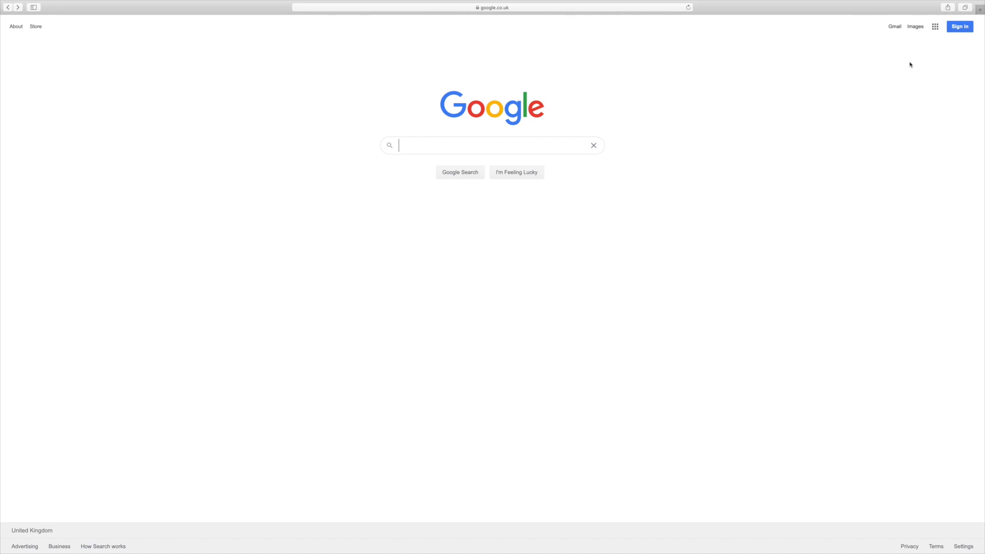
mouse_move(942, 68)
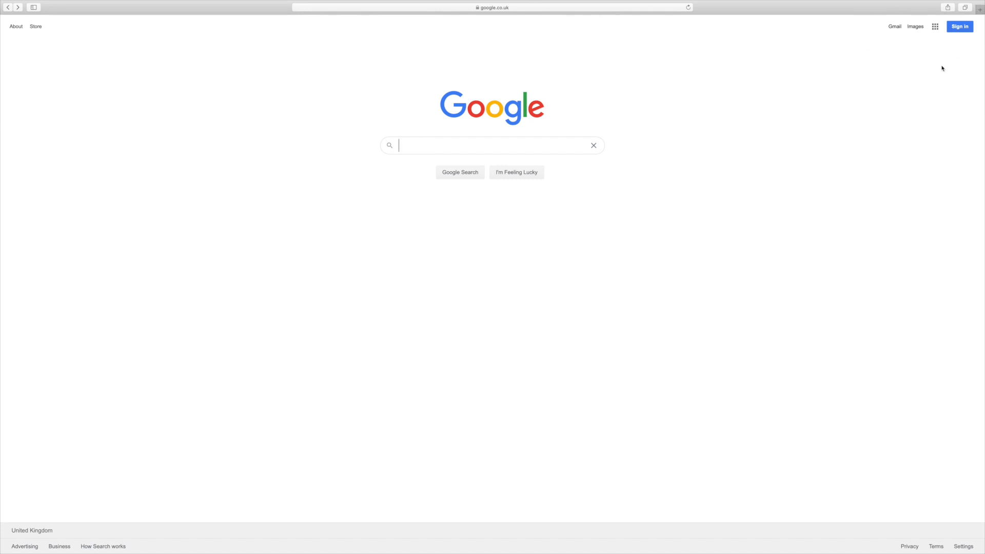
mouse_move(617, 177)
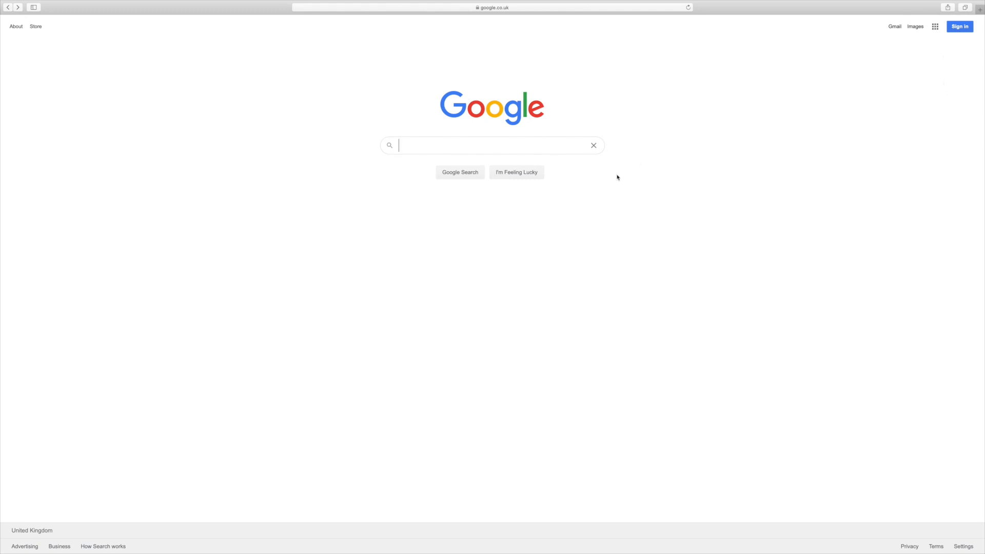
Search Google for 'google classroom' using the search suggestion.
text(google)
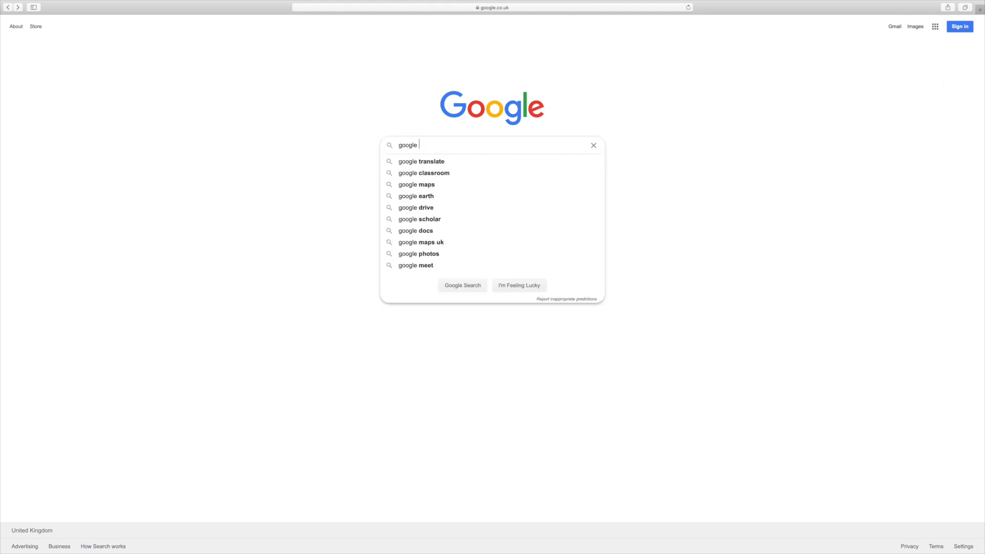
click(423, 173)
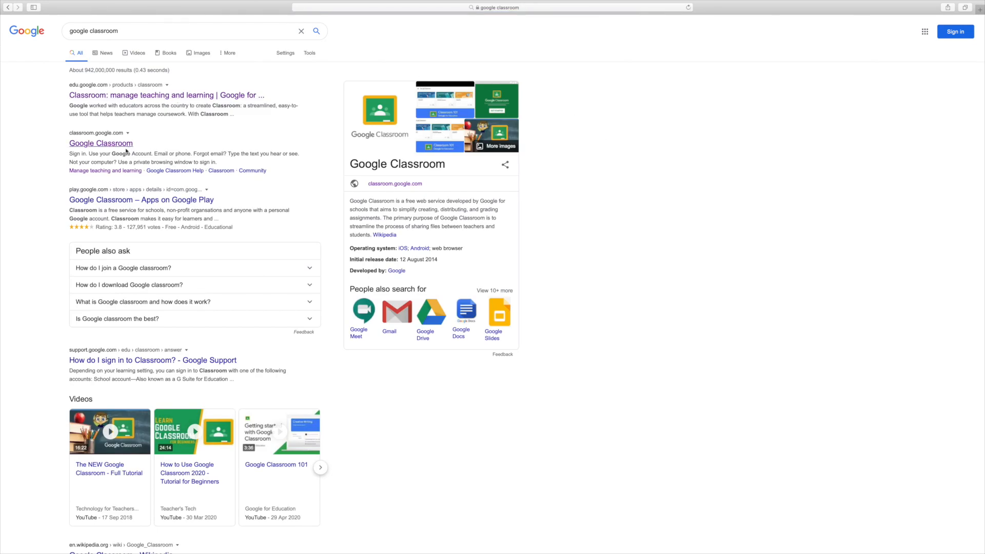
click(100, 143)
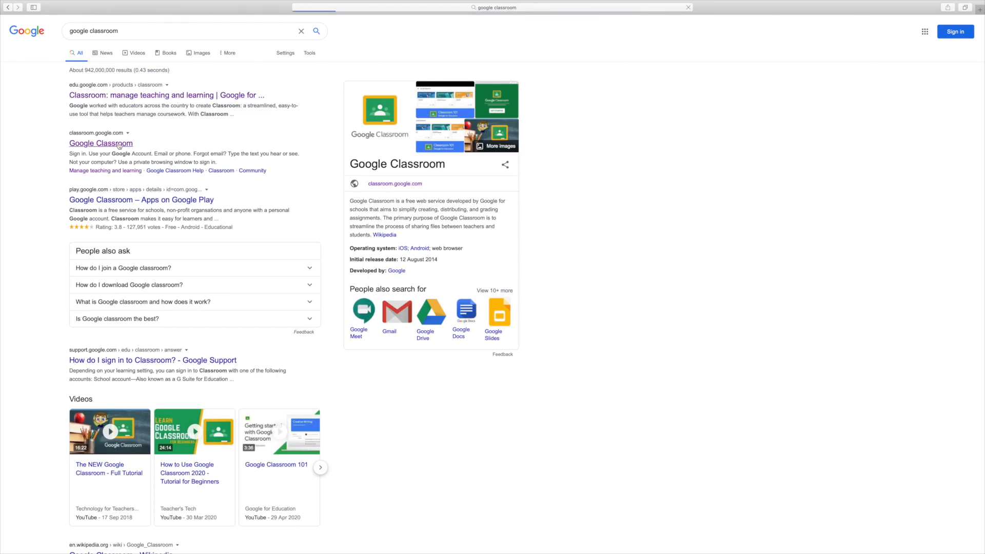
click(101, 143)
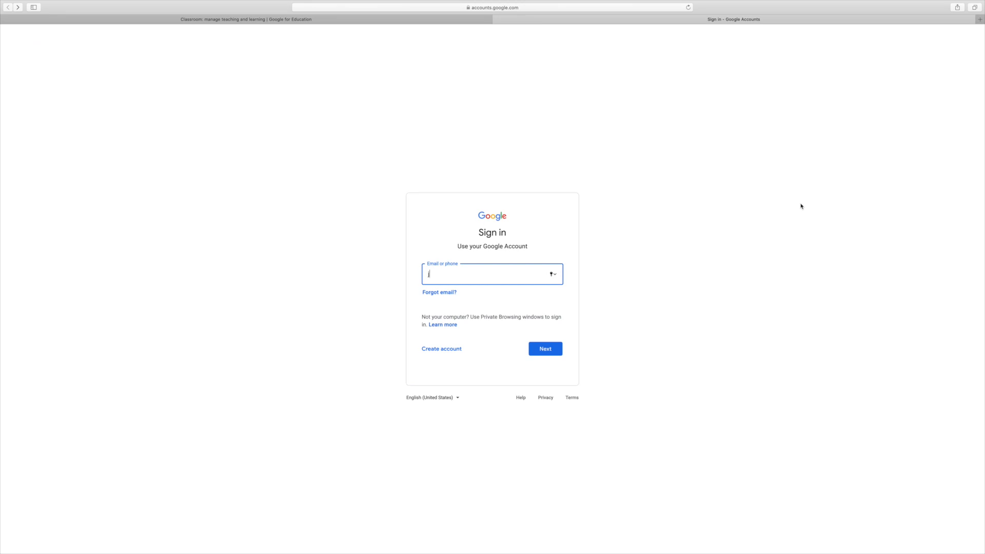
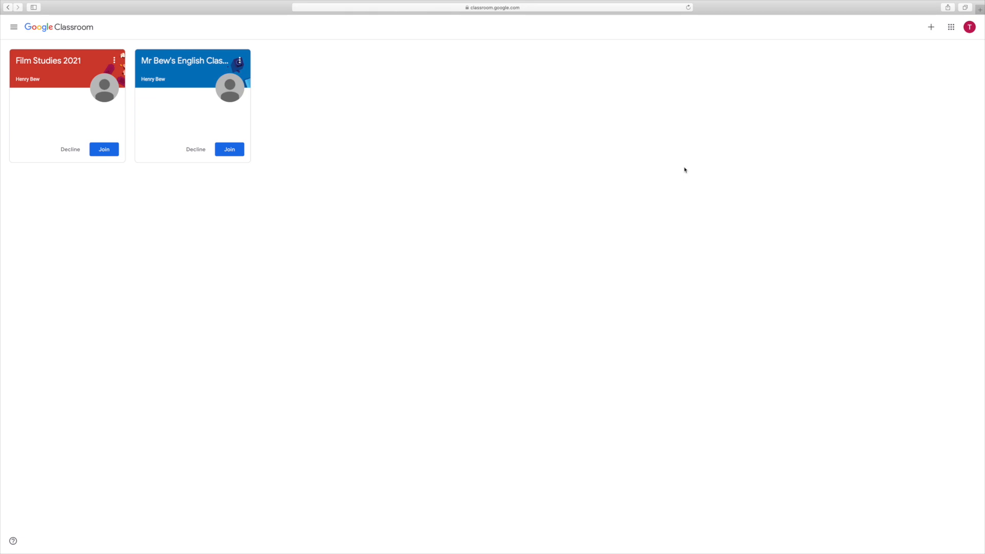
mouse_move(257, 197)
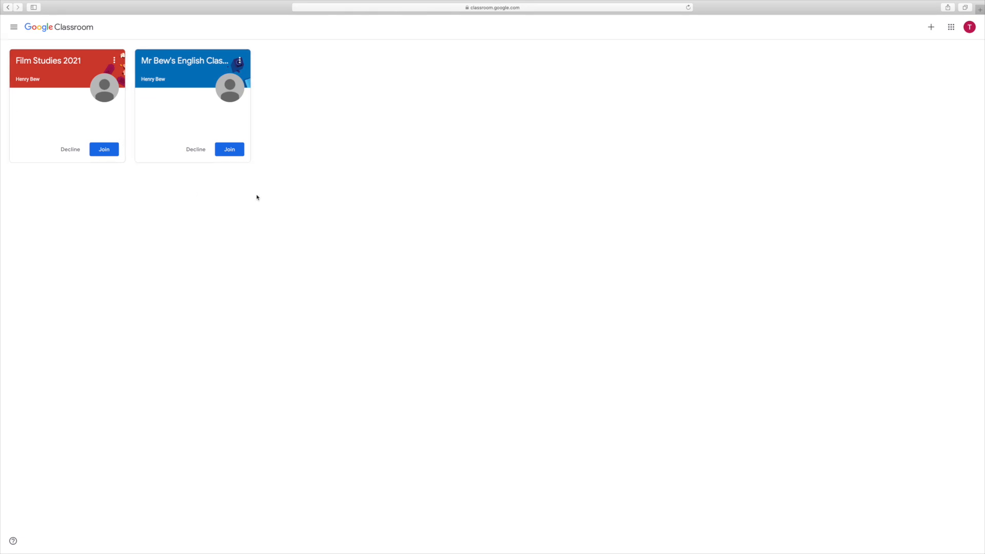
mouse_move(531, 123)
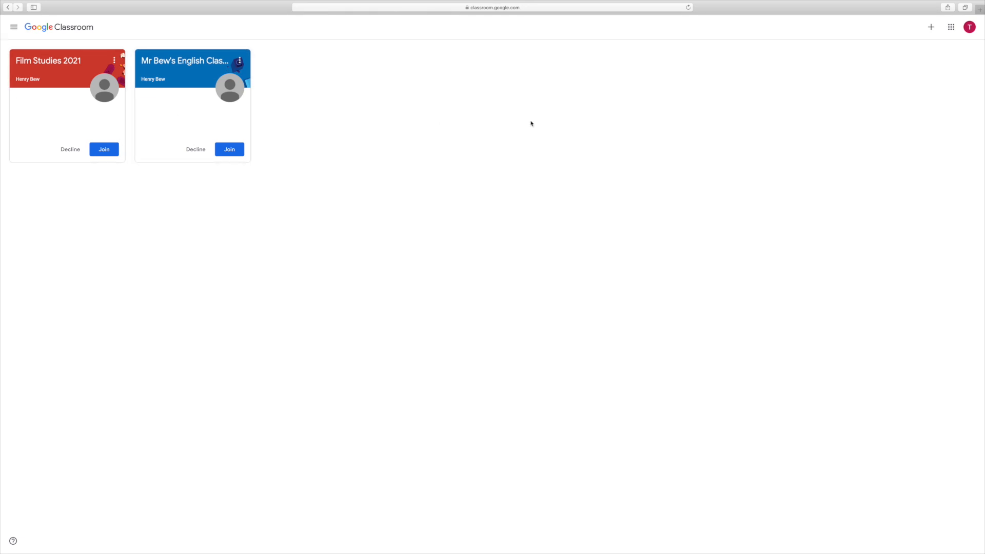
mouse_move(403, 256)
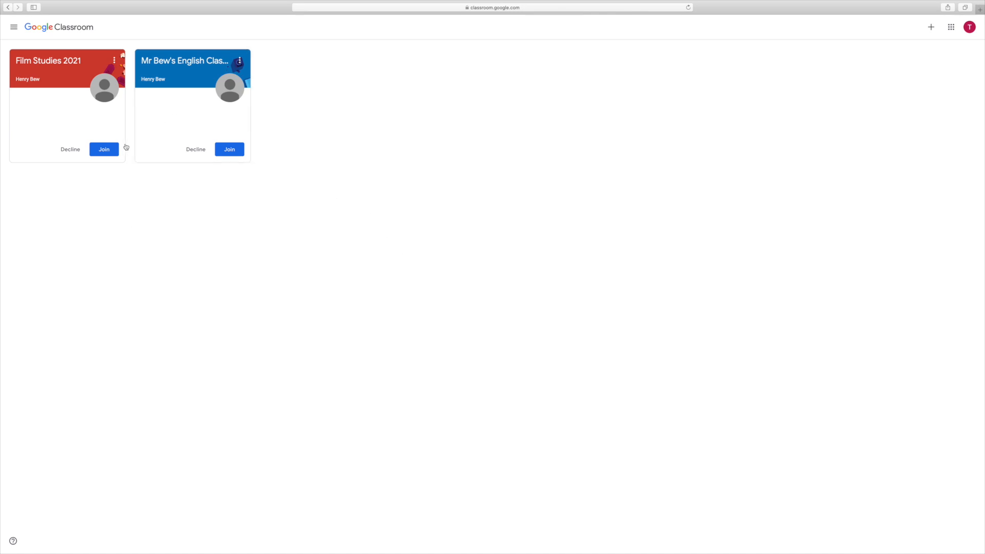
Join Film Studies 2021 and open its class stream.
click(103, 149)
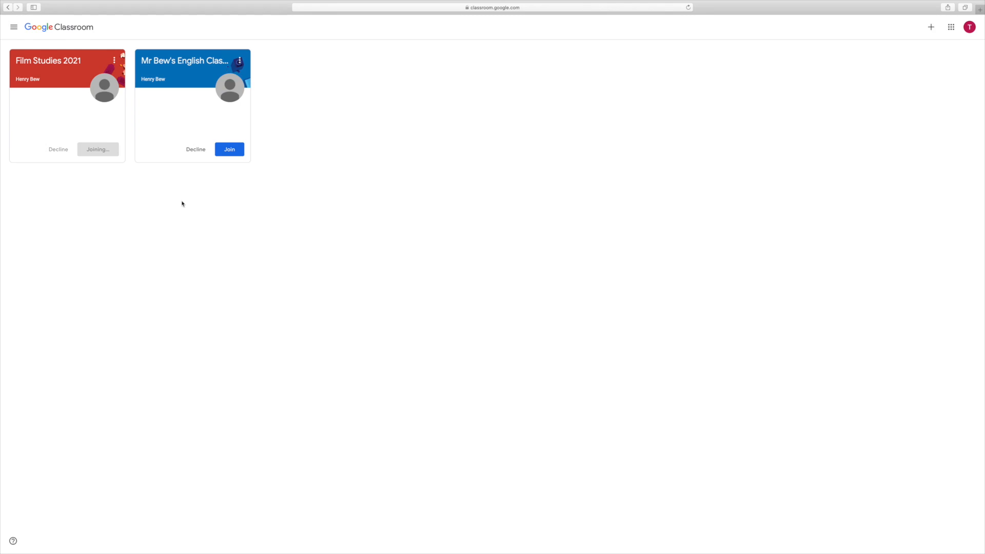
click(47, 61)
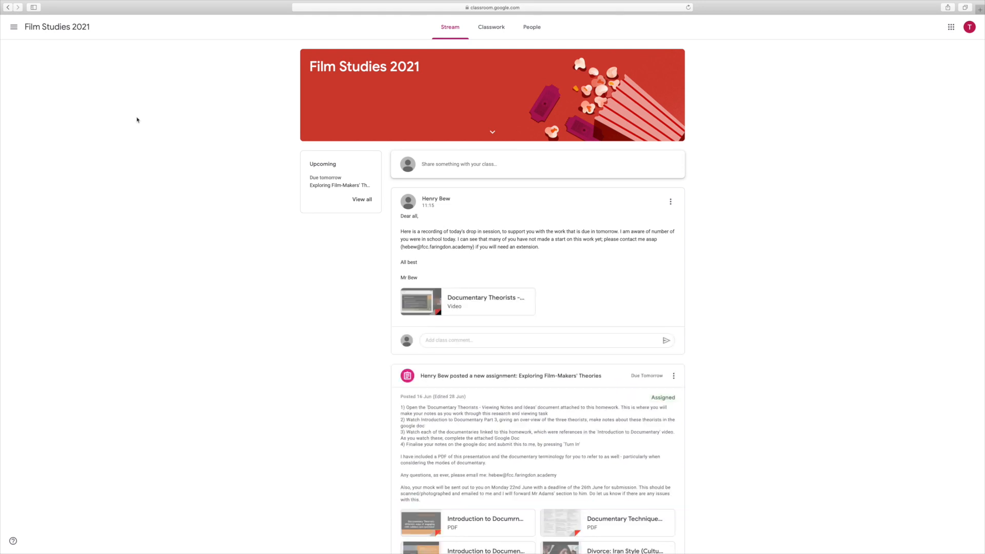
Return to the class list and join Mr Bew's English Class.
click(14, 27)
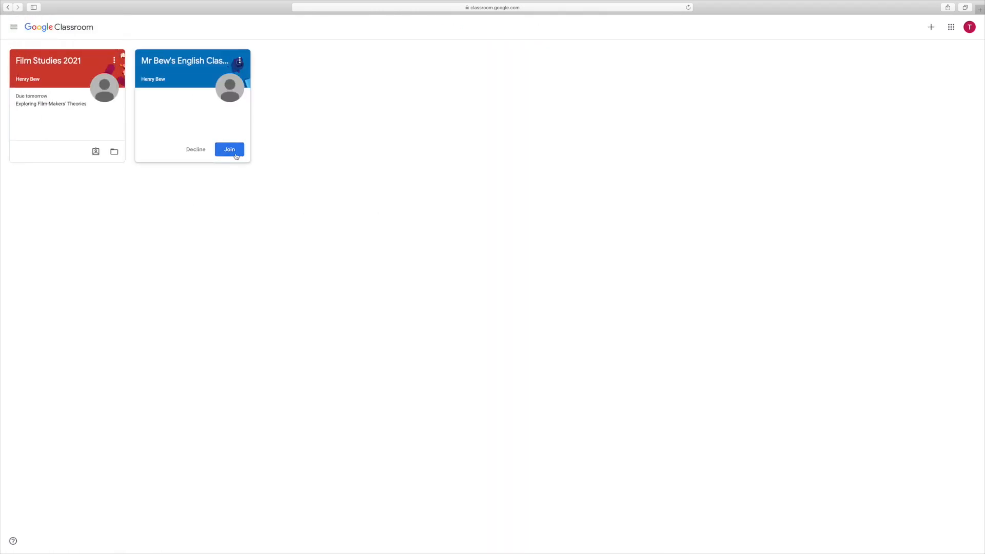
click(228, 149)
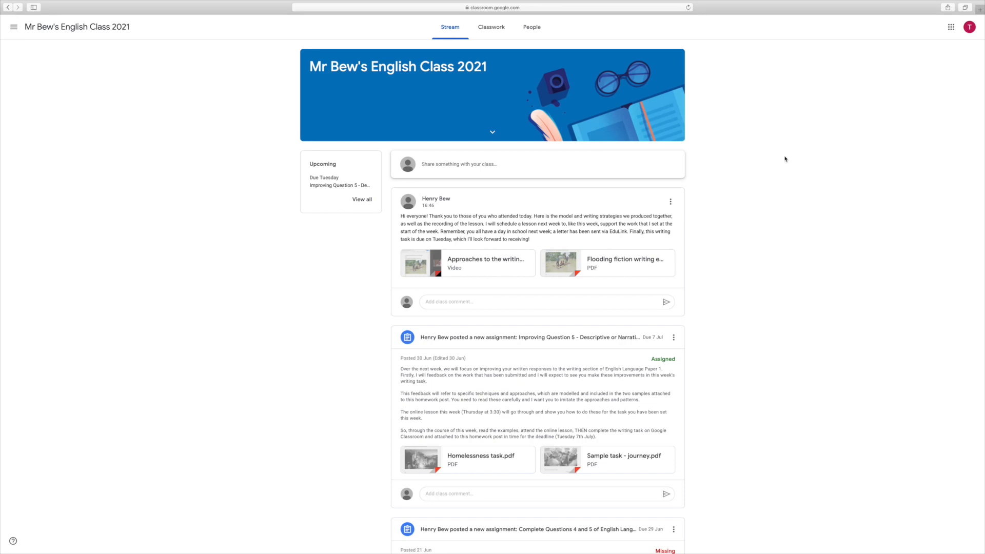
mouse_move(723, 252)
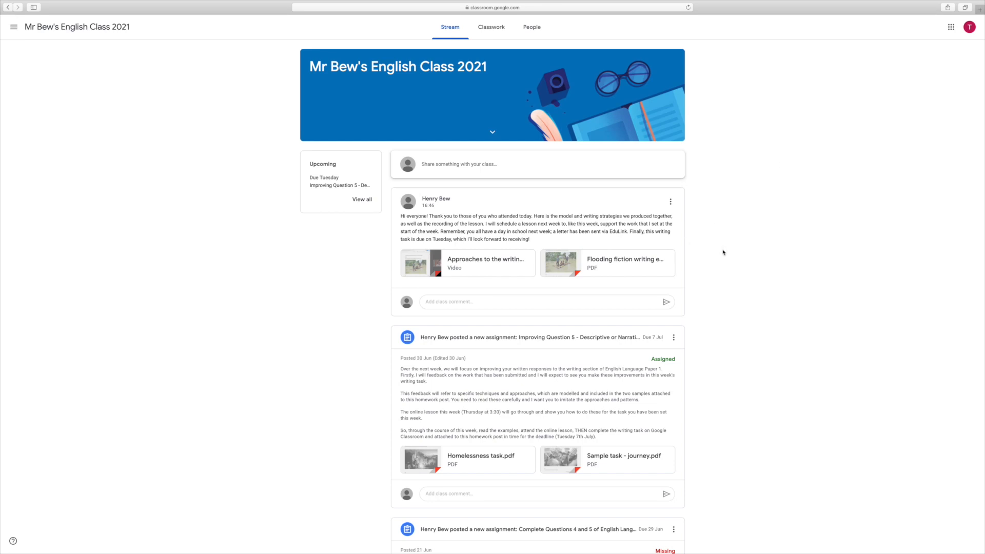
mouse_move(578, 224)
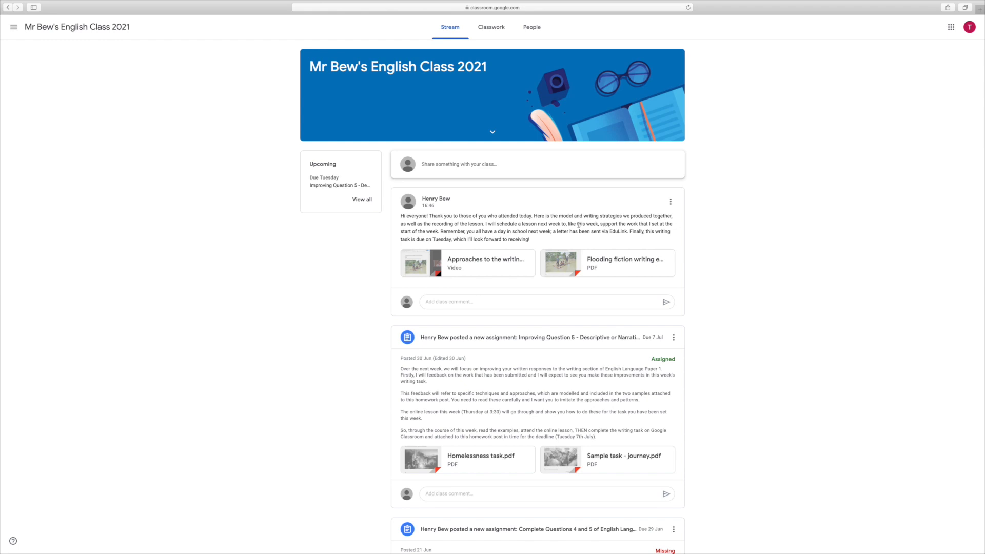
mouse_move(468, 262)
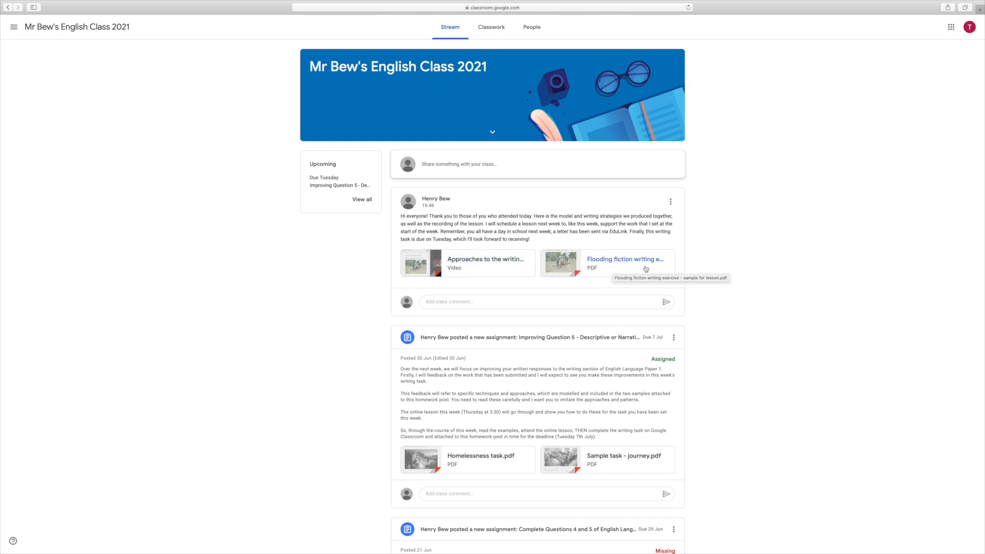
scroll(down, 3)
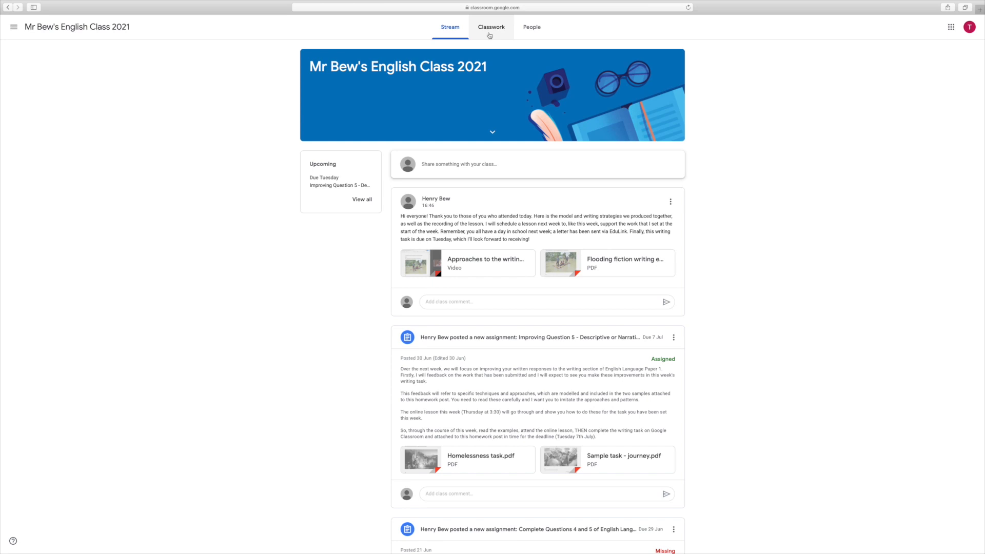
mouse_move(431, 33)
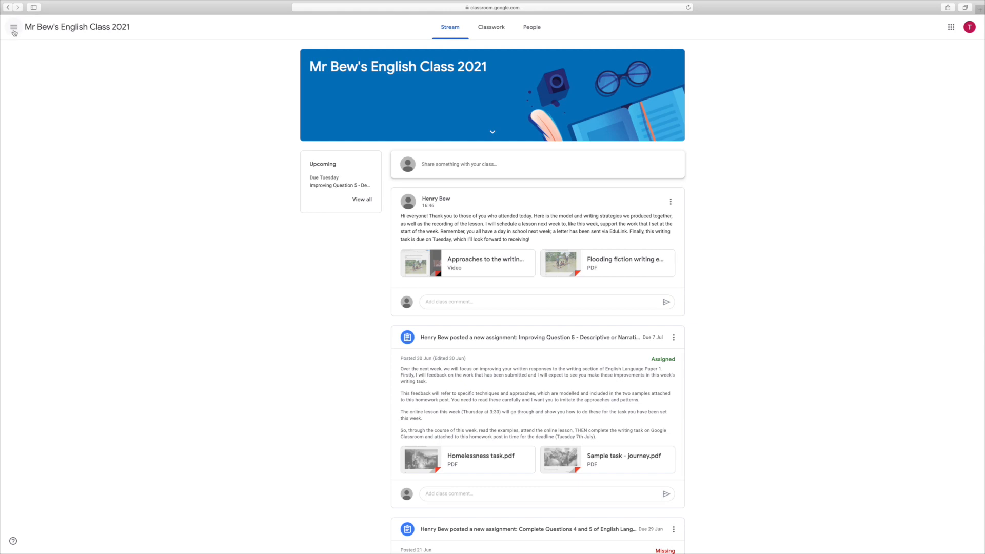
Open the To-do page from the main navigation menu.
click(14, 28)
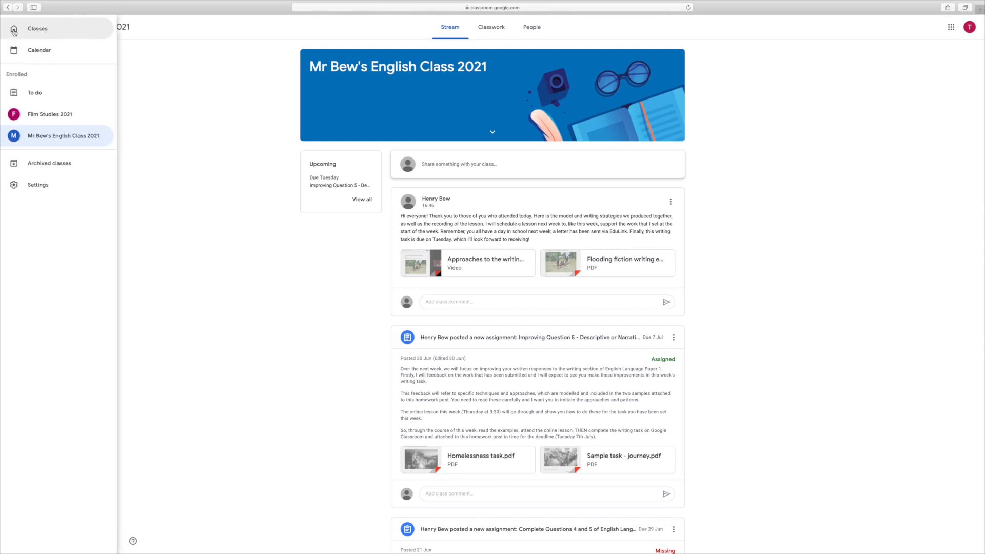
click(34, 92)
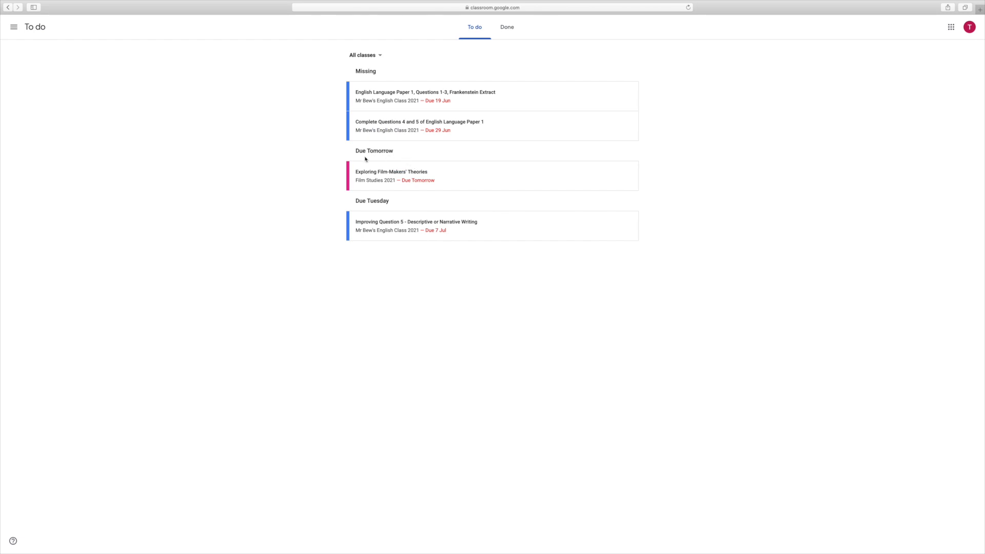
mouse_move(400, 200)
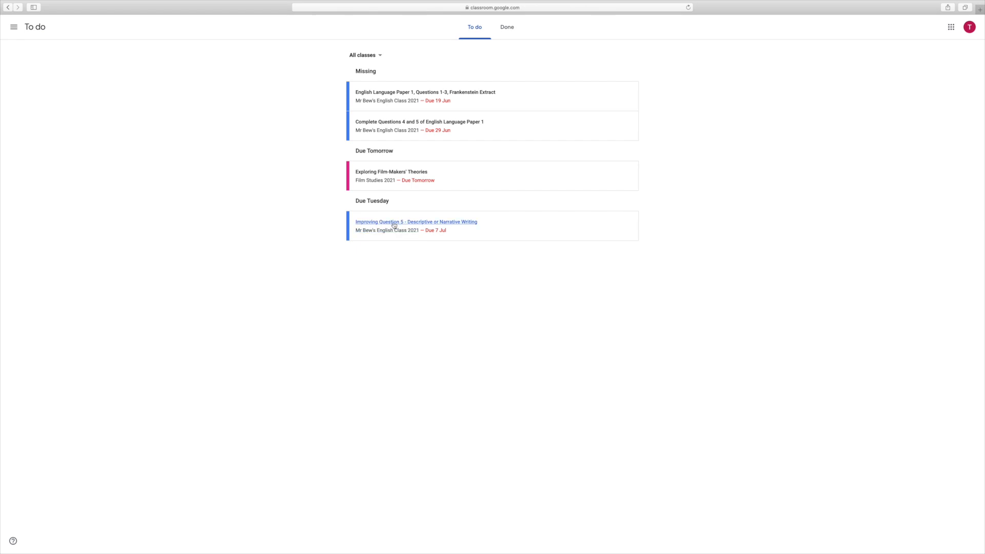
Open 'Improving Question 5 - Descriptive or Narrative Writing' under Due Tuesday.
click(415, 221)
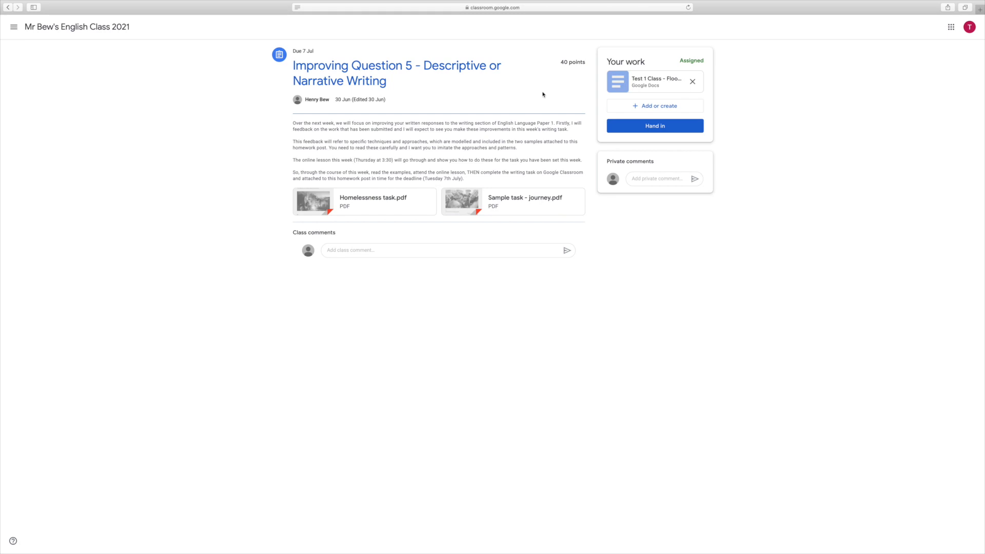
mouse_move(536, 91)
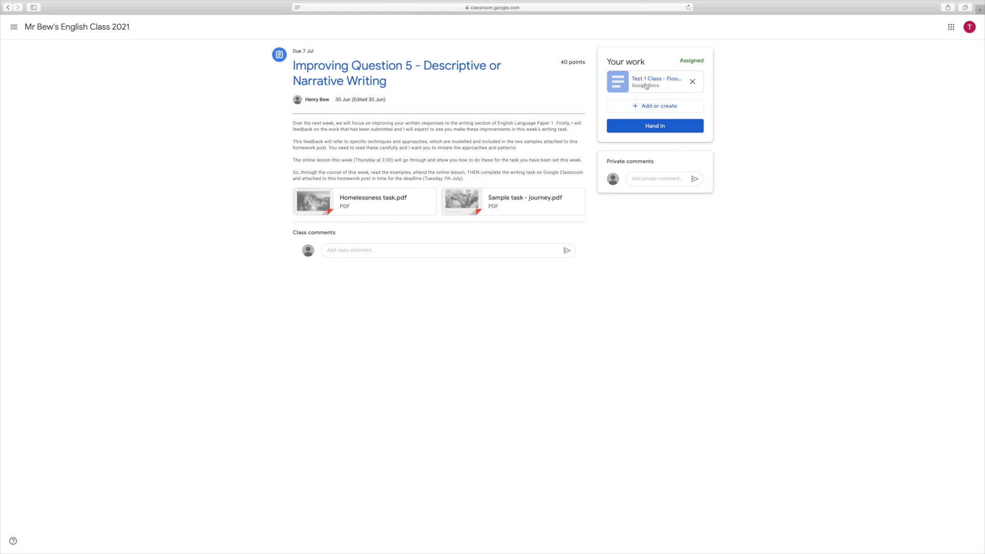
mouse_move(653, 82)
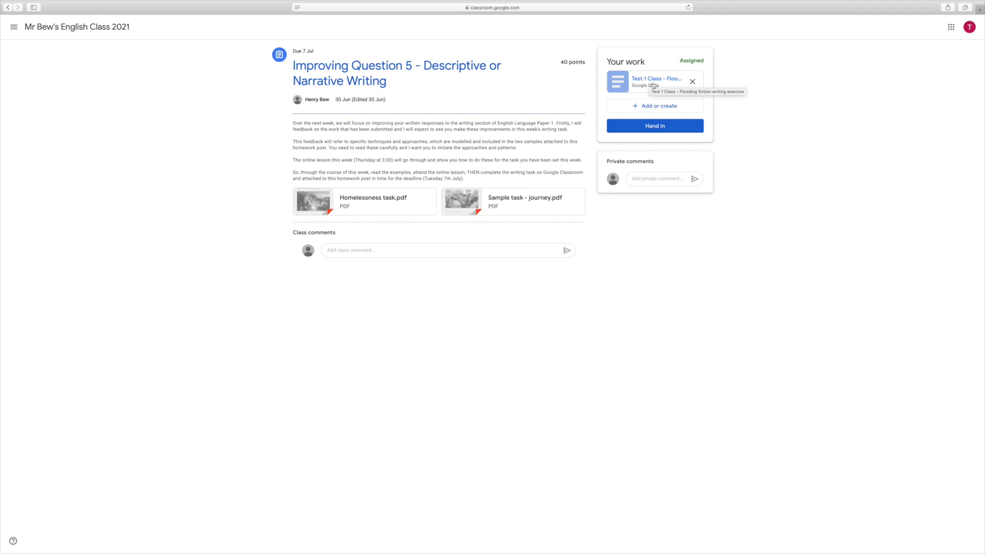
mouse_move(787, 193)
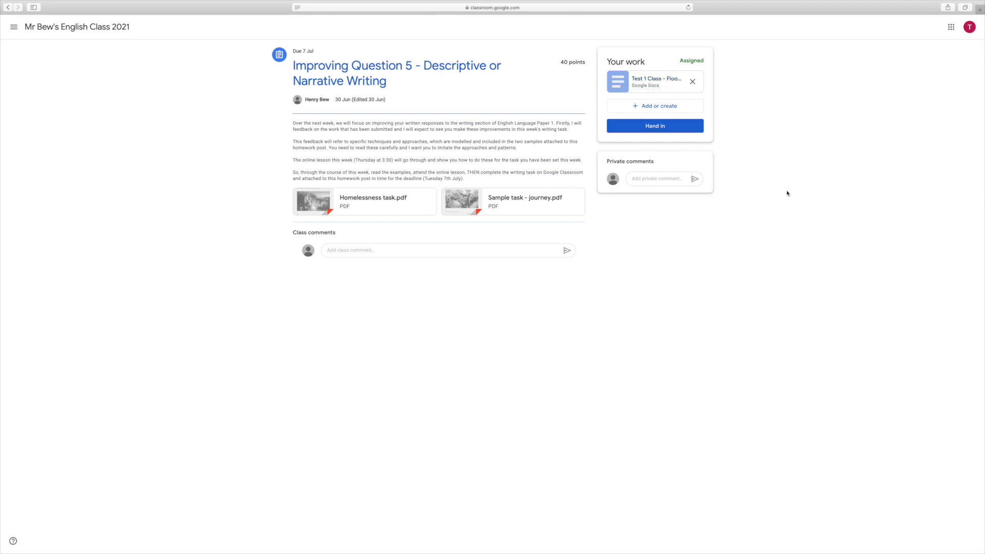
mouse_move(751, 182)
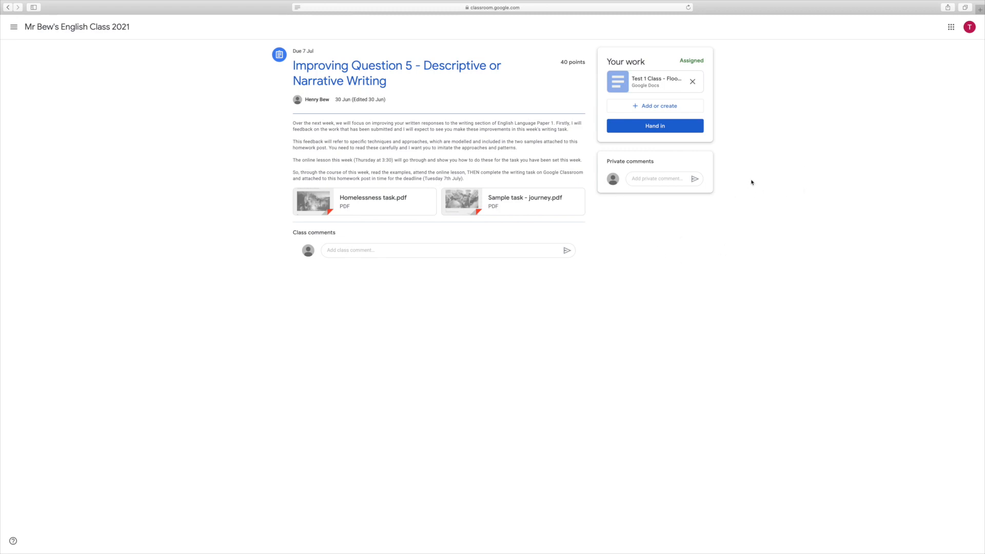
mouse_move(693, 81)
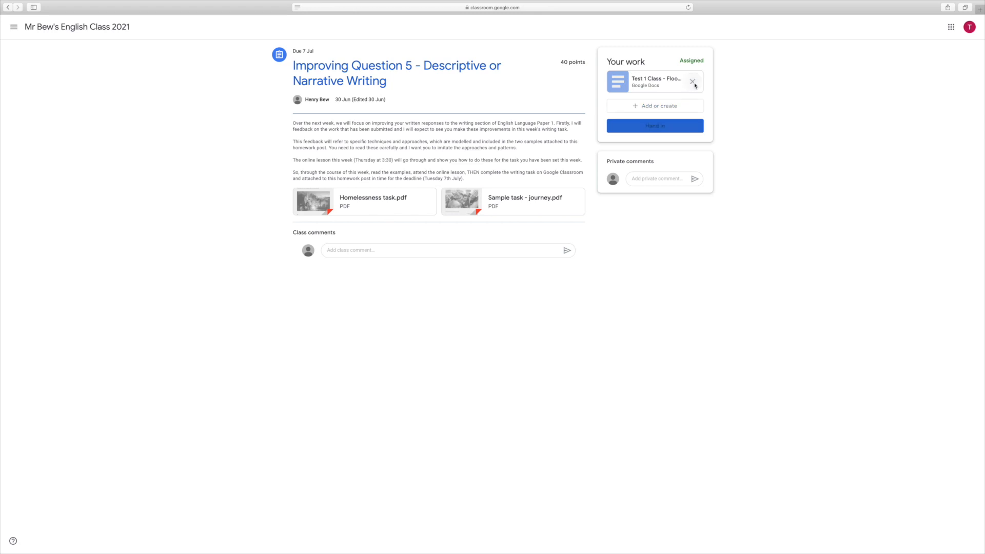
Remove the attached writing exercise and make a fresh copy of the template.
click(693, 83)
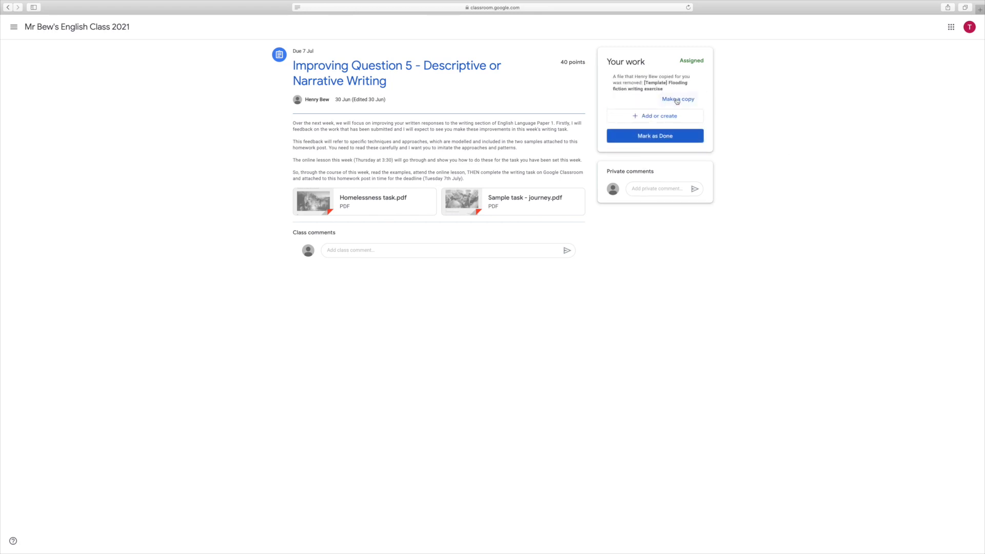
click(678, 98)
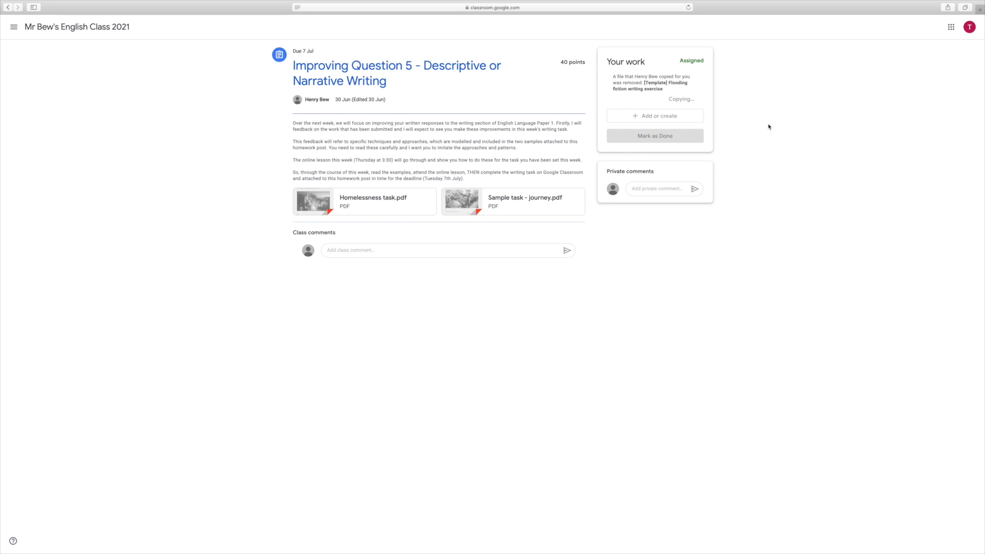
mouse_move(398, 121)
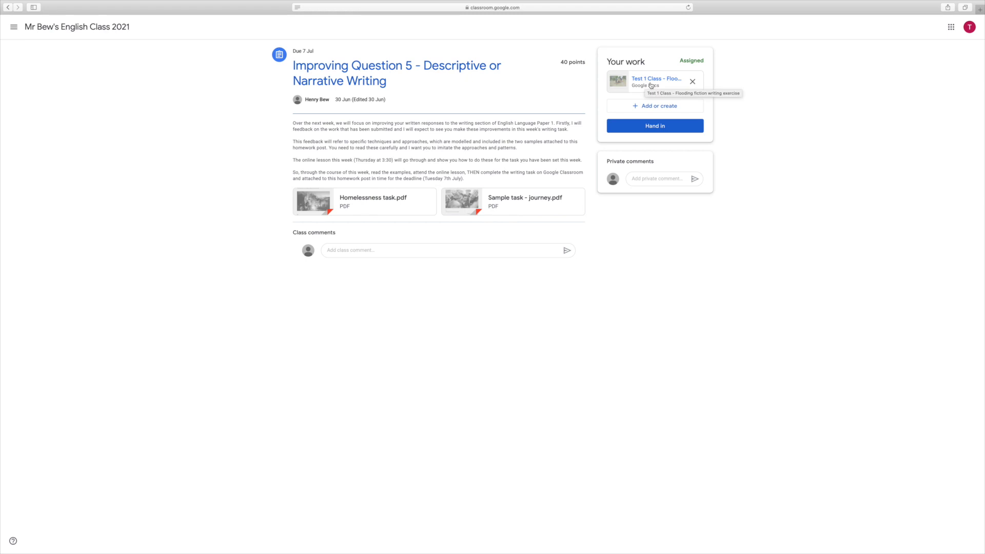
mouse_move(646, 84)
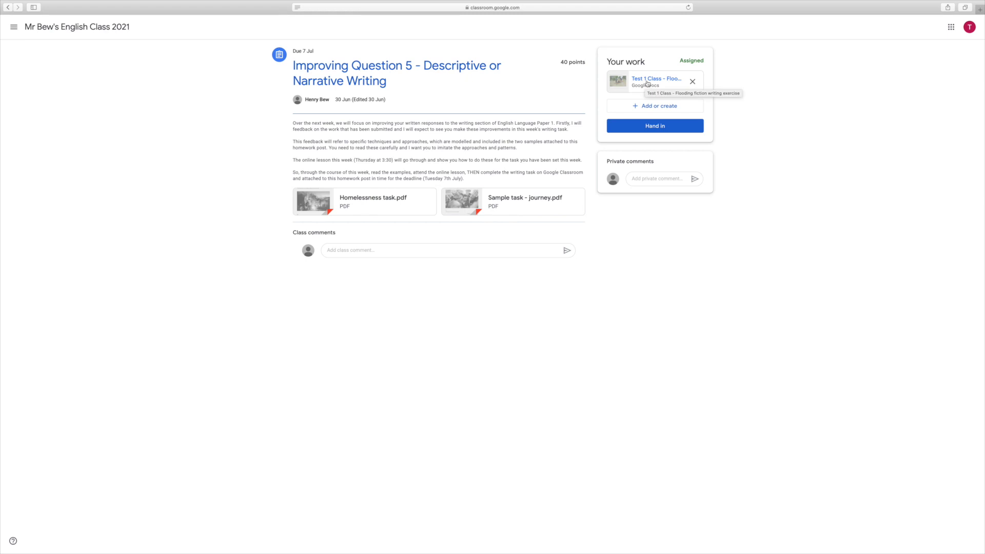
Type opening sentences like 'They were lost and did not know' under the prompt.
click(655, 78)
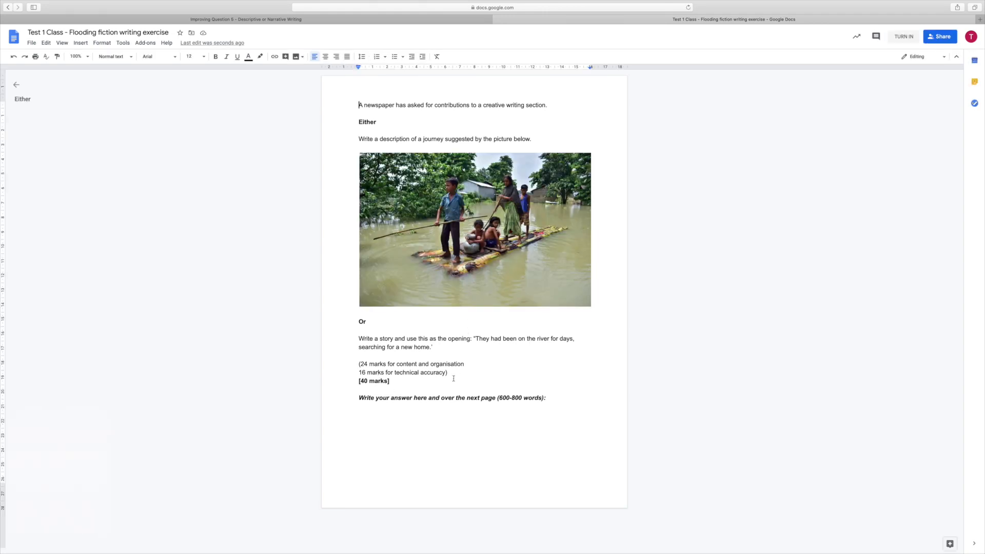
mouse_move(405, 442)
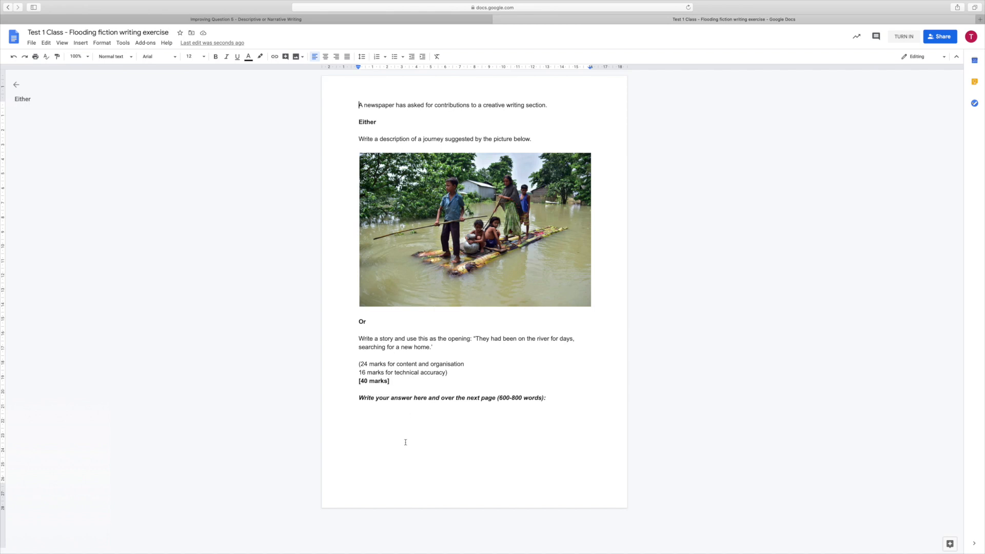
click(372, 423)
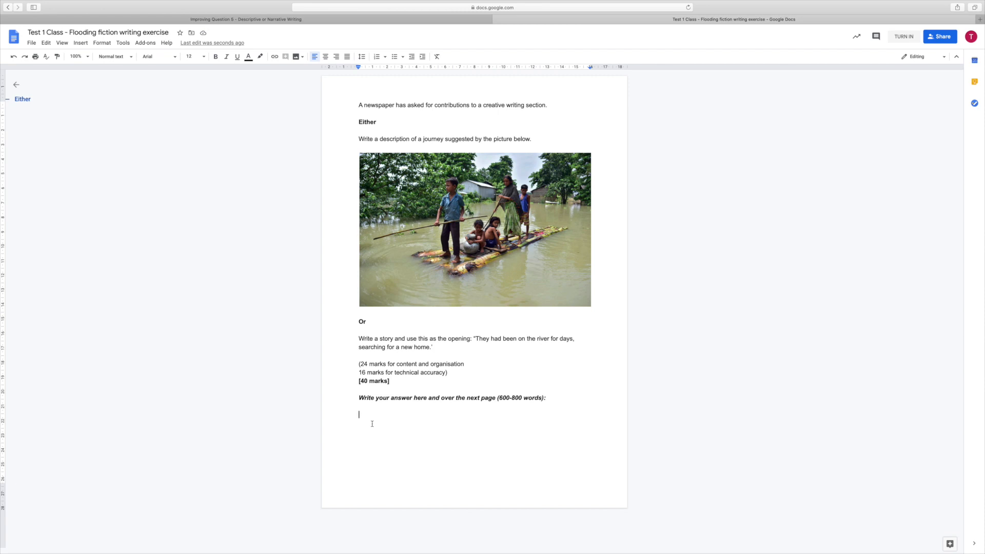
text(They had been on the river for days, search)
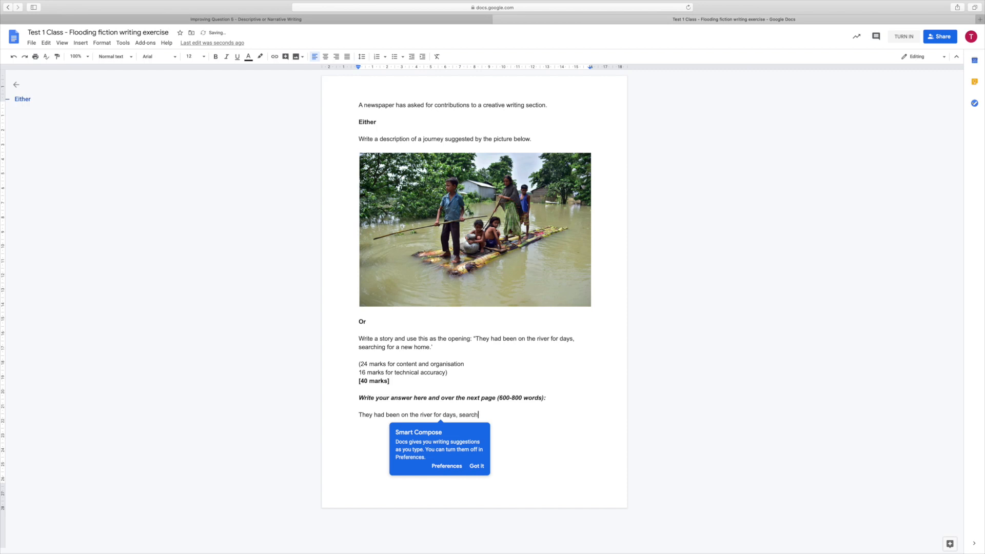
text(ing for a new home.)
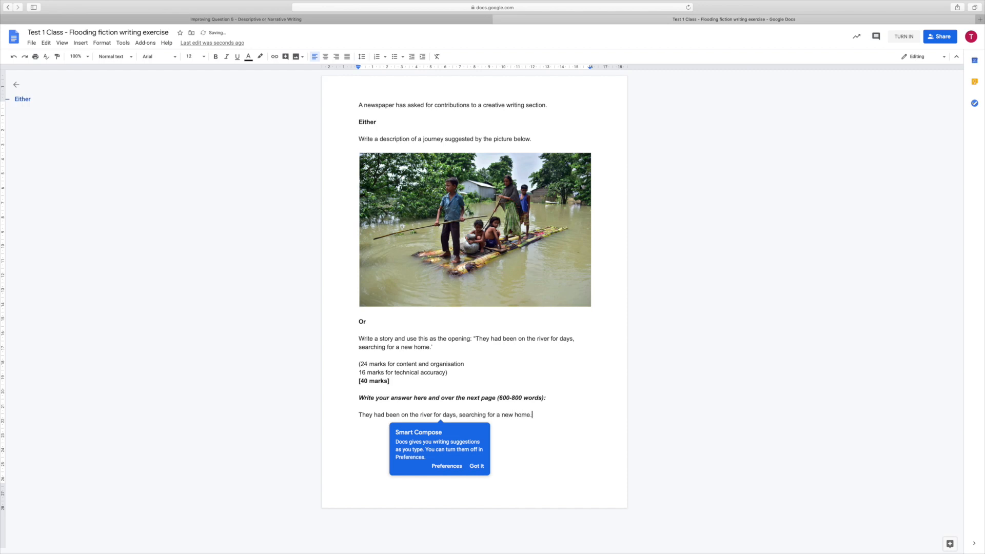
text(They were)
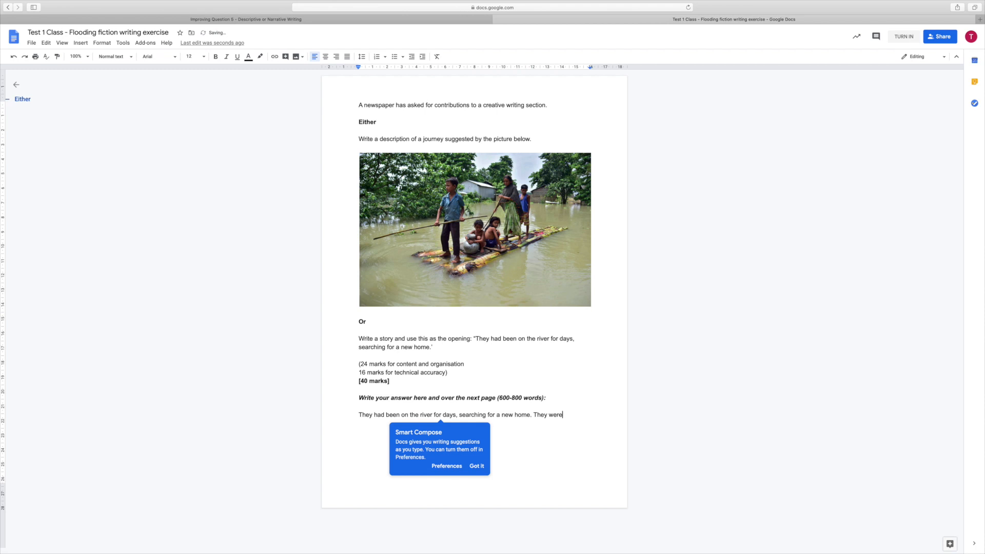
text(lost and did not)
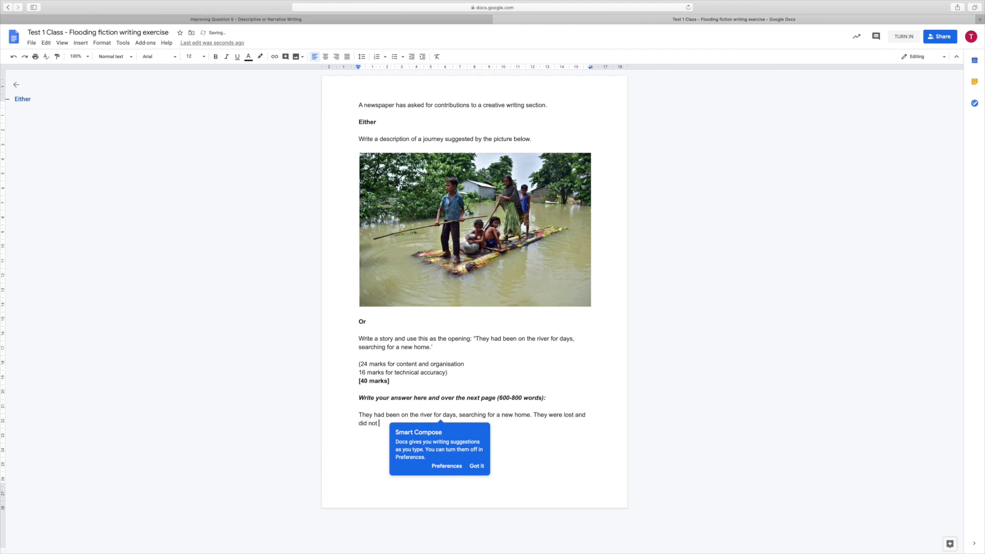
text(know)
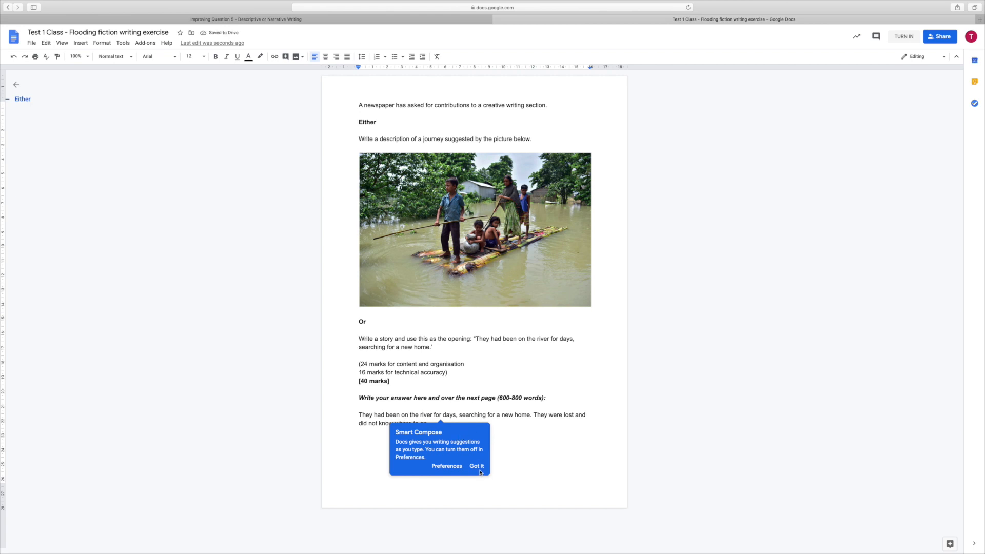
click(477, 466)
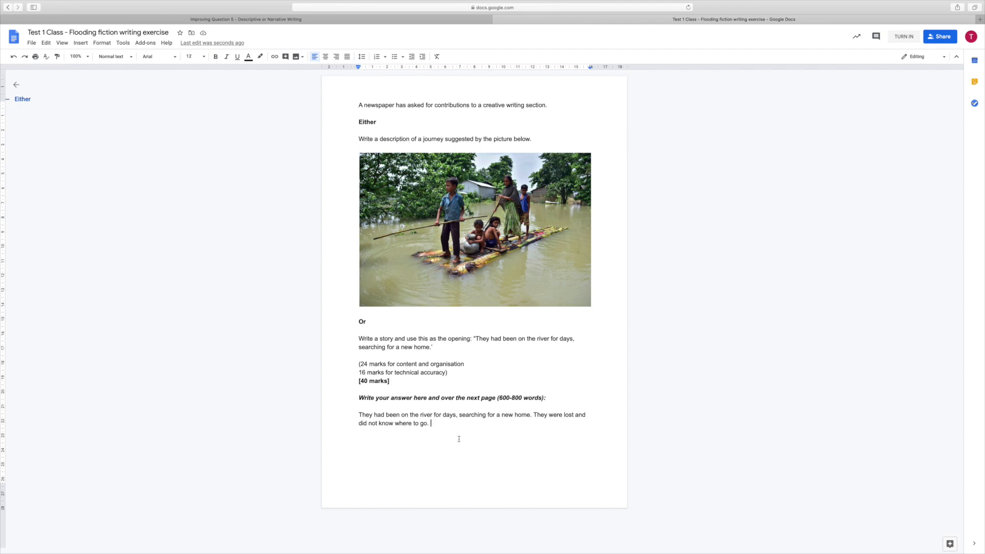
mouse_move(281, 361)
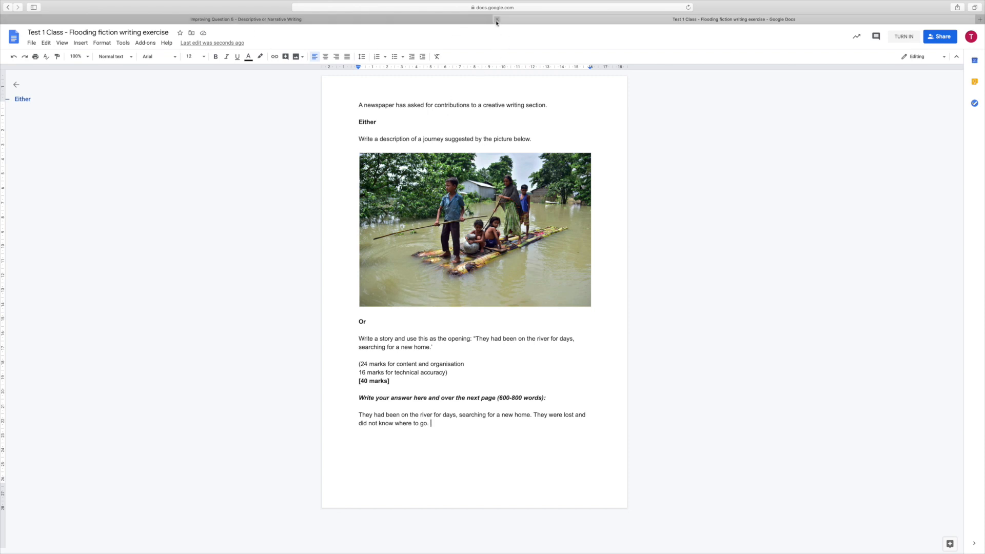
mouse_move(497, 19)
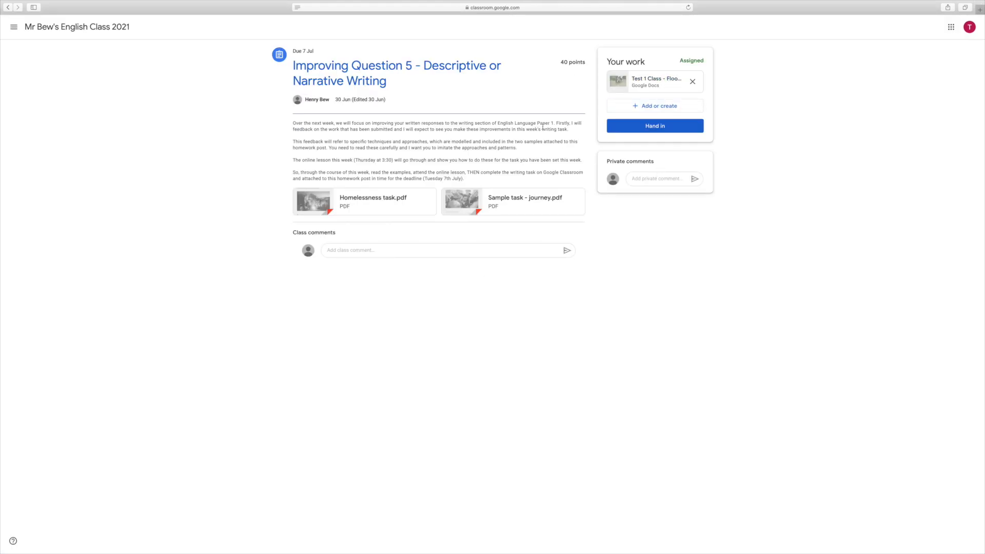
mouse_move(653, 126)
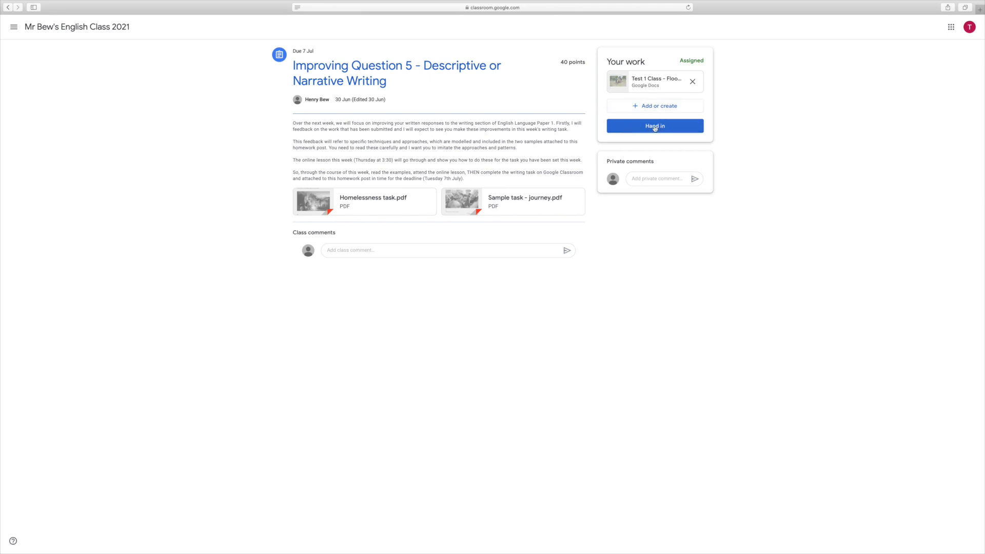
Hand in the Improving Question 5 assignment and confirm the submission.
click(654, 125)
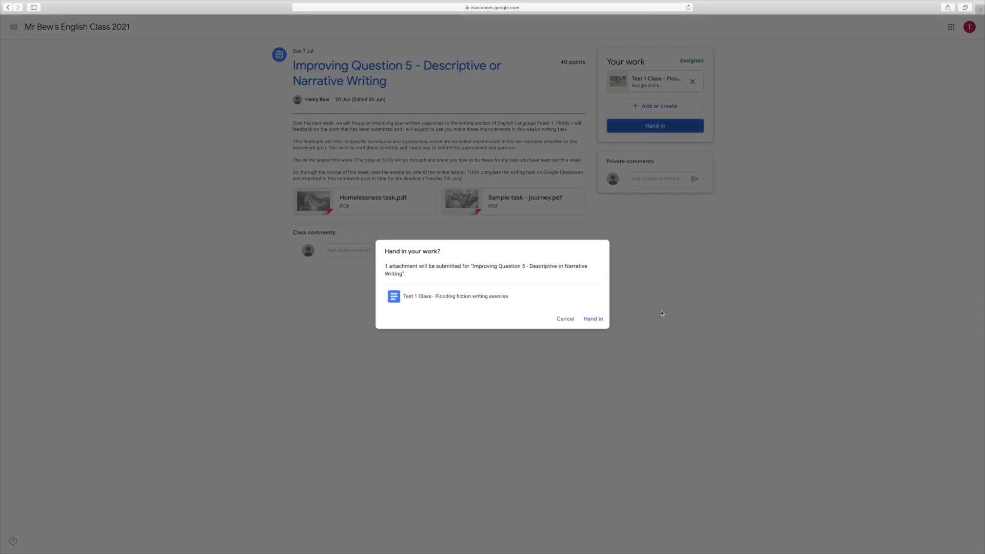
click(593, 318)
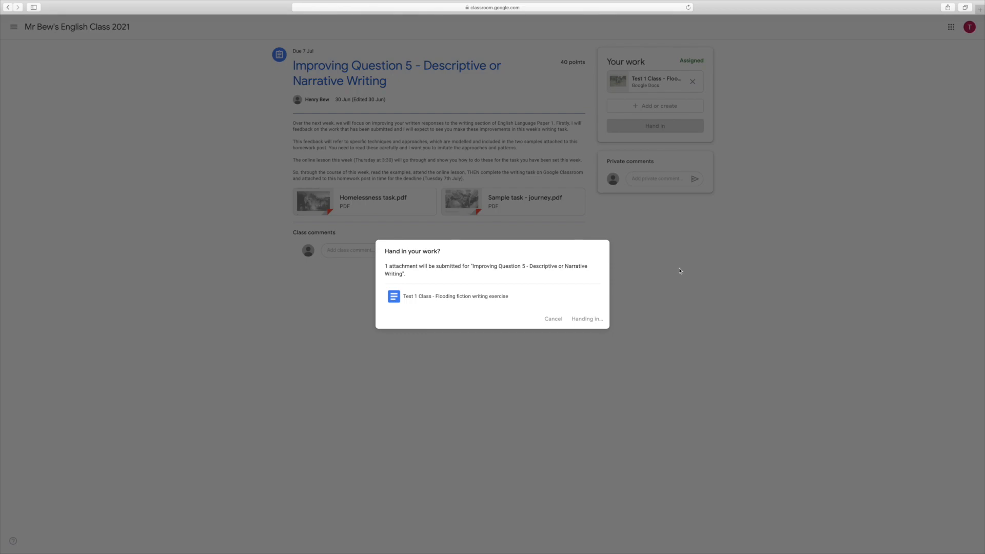
click(586, 318)
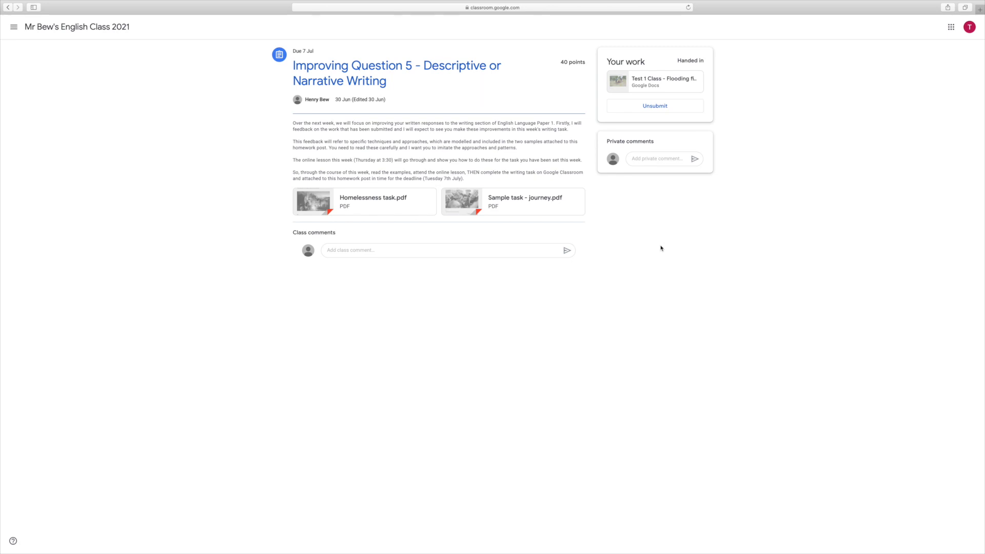
mouse_move(610, 255)
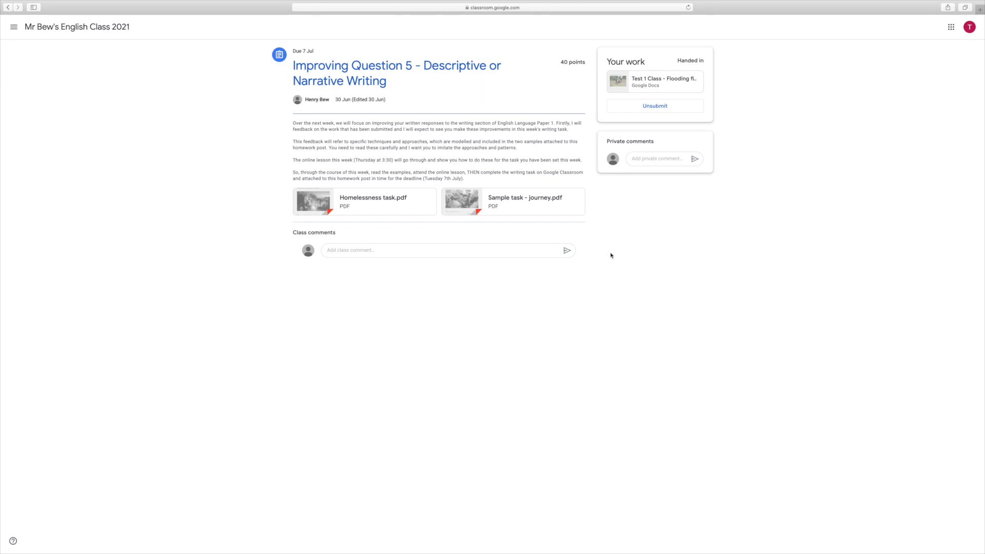
mouse_move(636, 241)
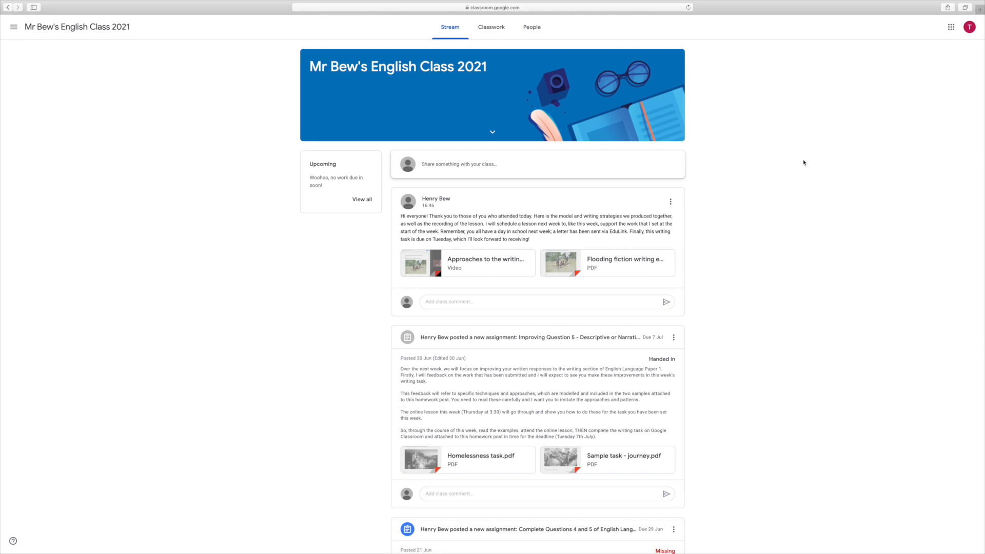
mouse_move(306, 82)
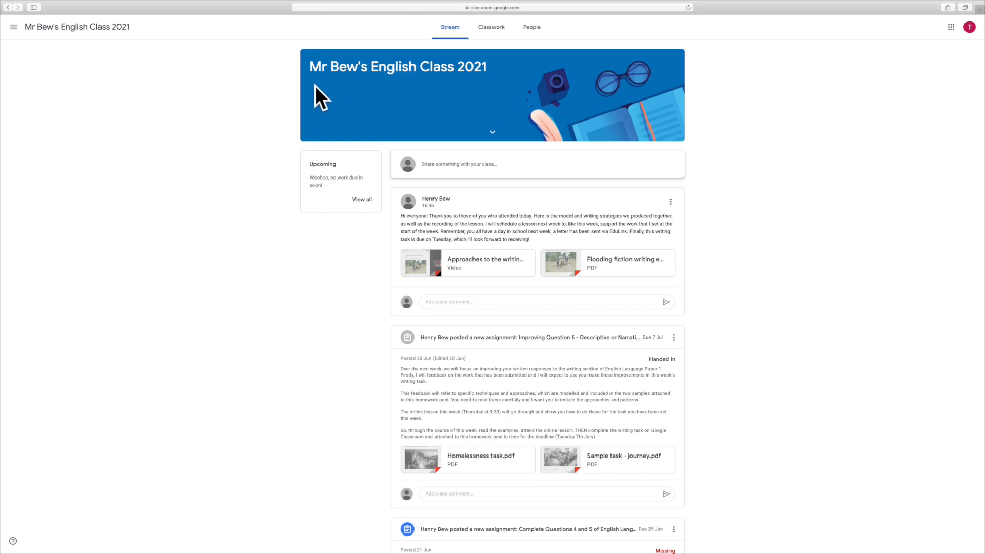
mouse_move(260, 137)
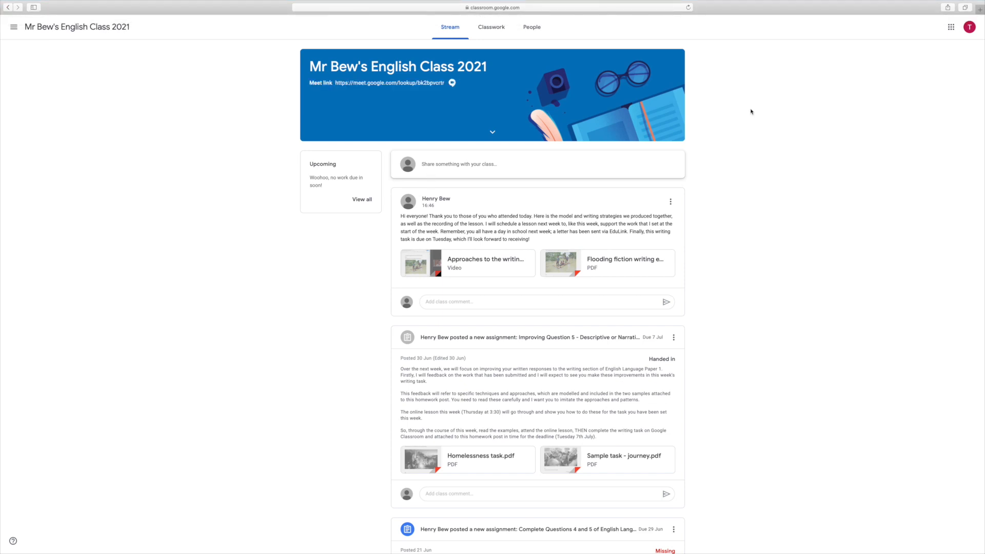
mouse_move(412, 109)
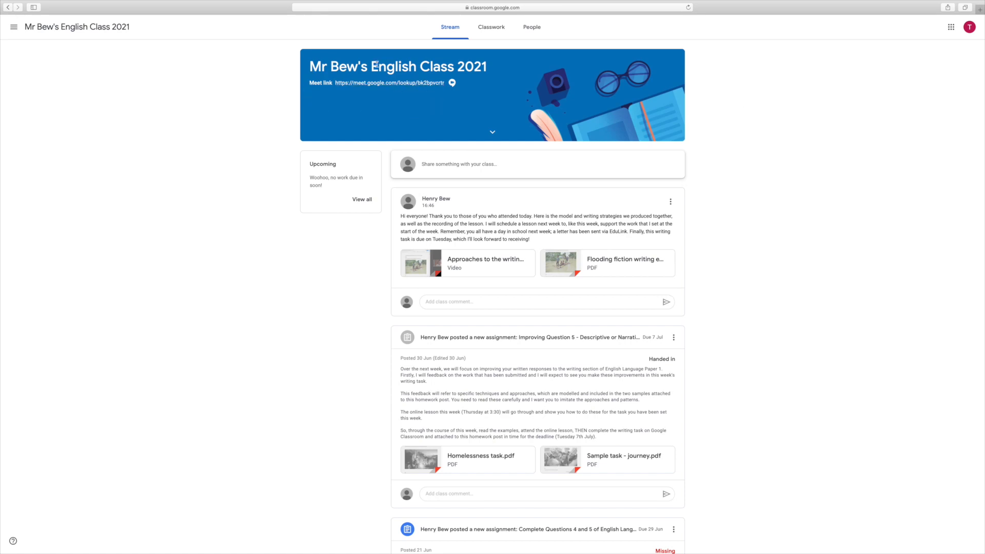
mouse_move(390, 104)
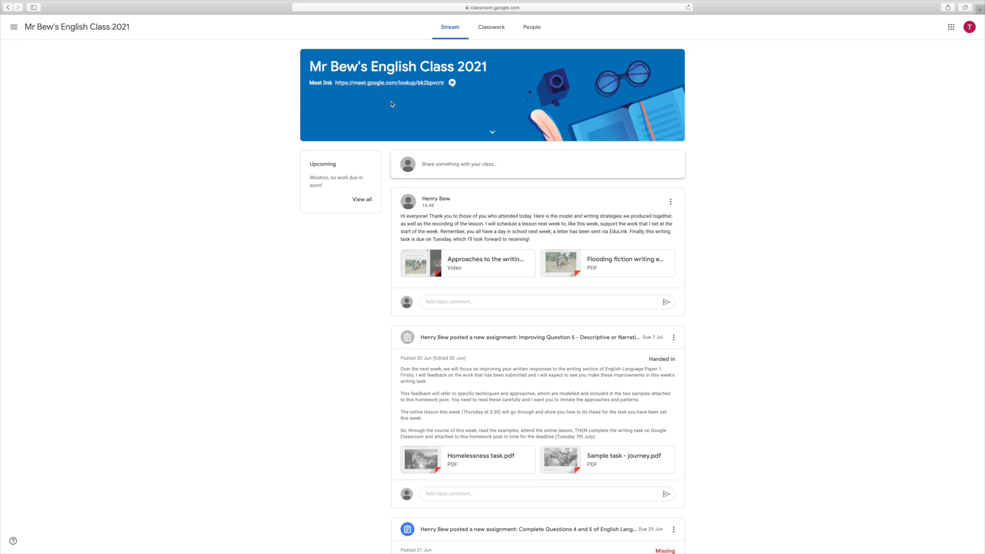
mouse_move(392, 107)
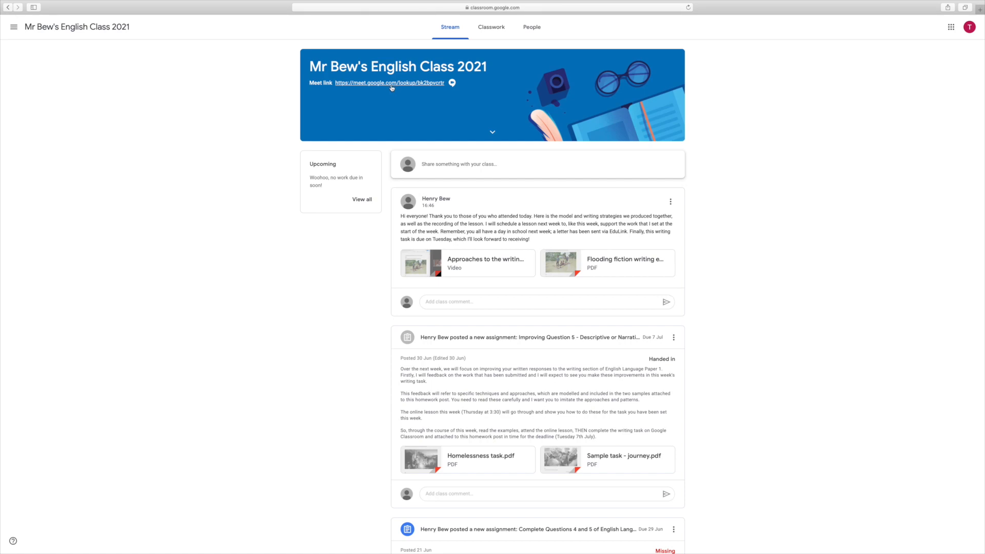
mouse_move(387, 106)
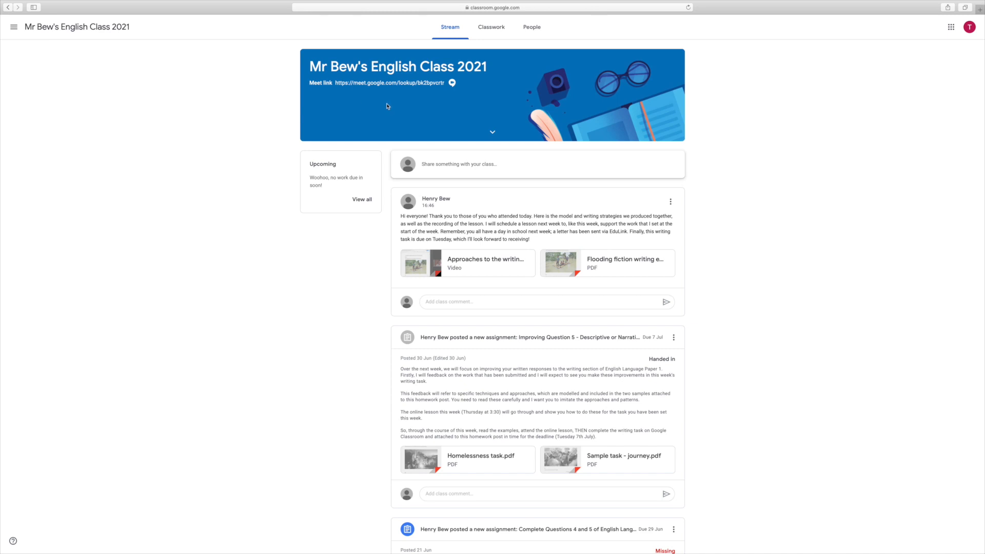
mouse_move(389, 103)
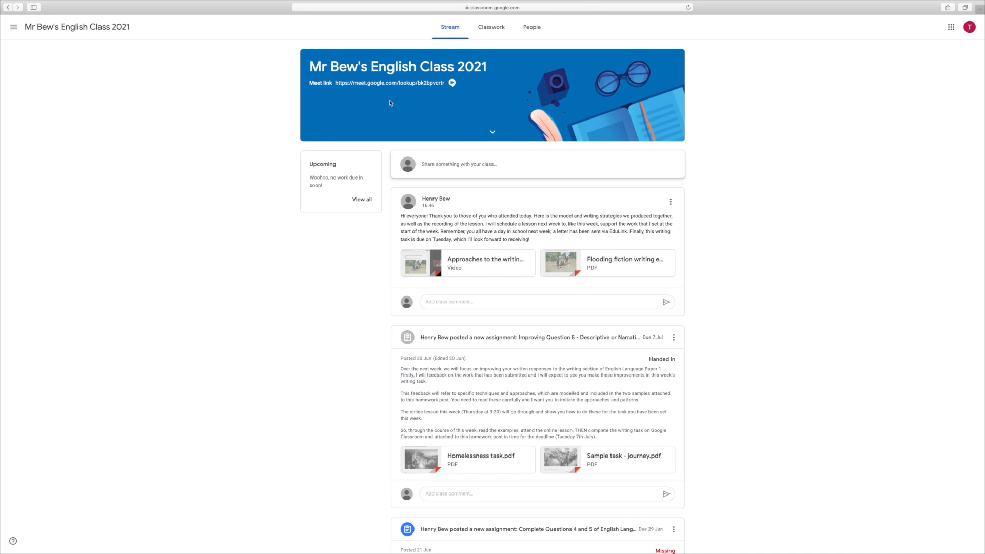
mouse_move(390, 82)
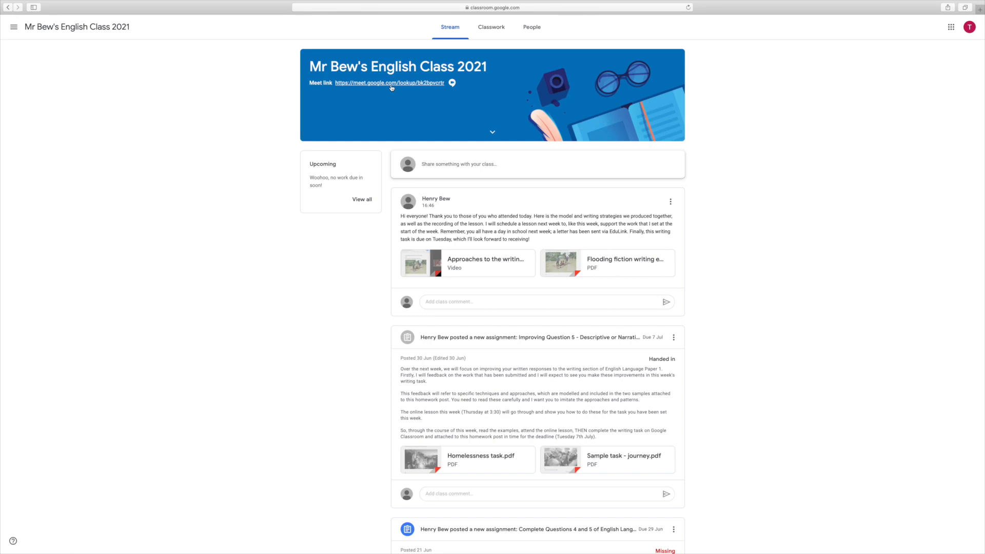
Follow the English class's meet.google.com link to the lesson's pre-join screen.
click(389, 82)
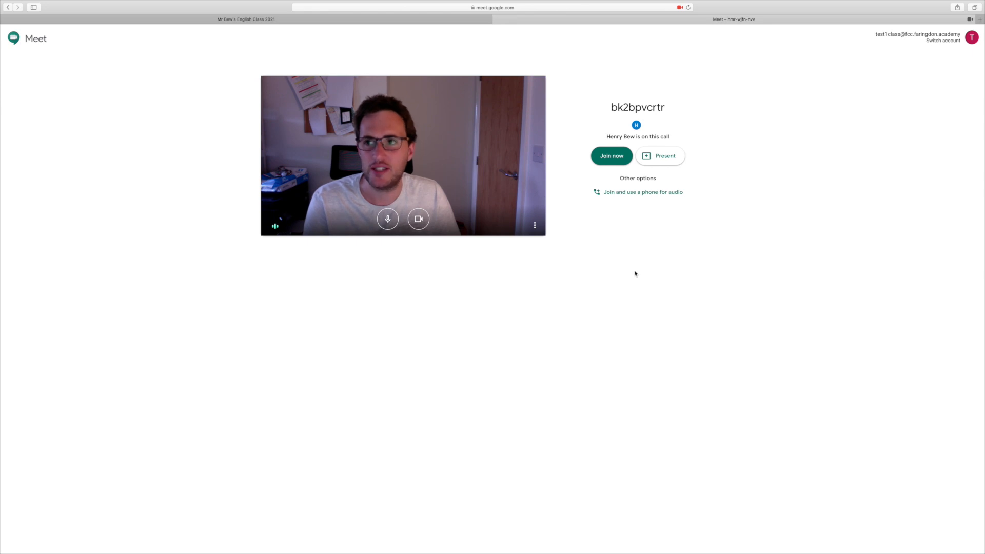
mouse_move(614, 246)
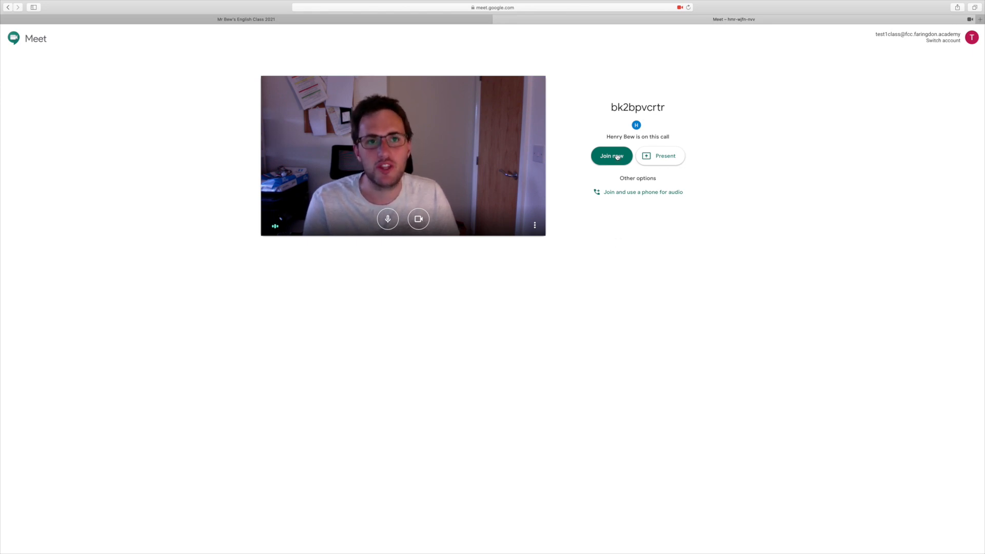
click(610, 156)
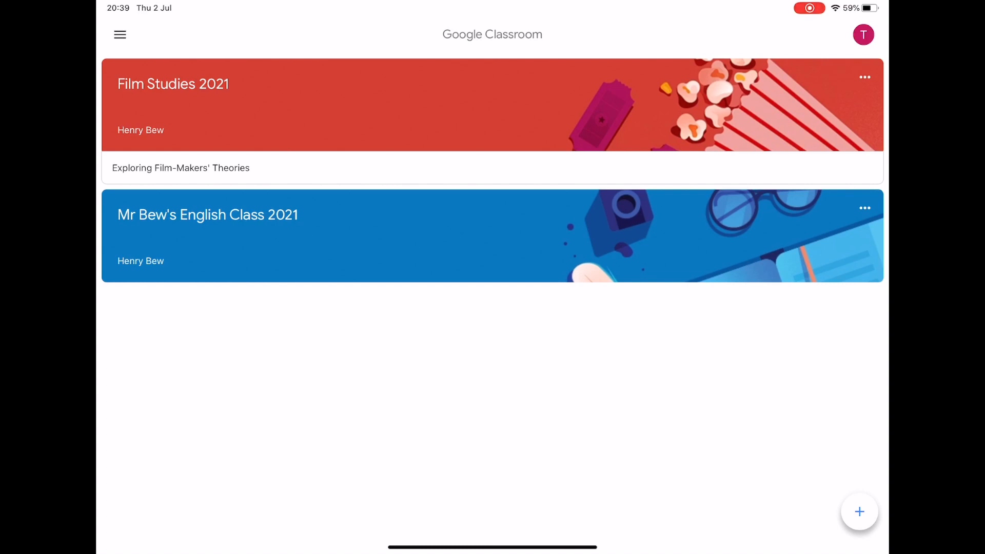
Open Mr Bew's English Class 2021 stream and view the teacher's post with two attachments.
click(207, 235)
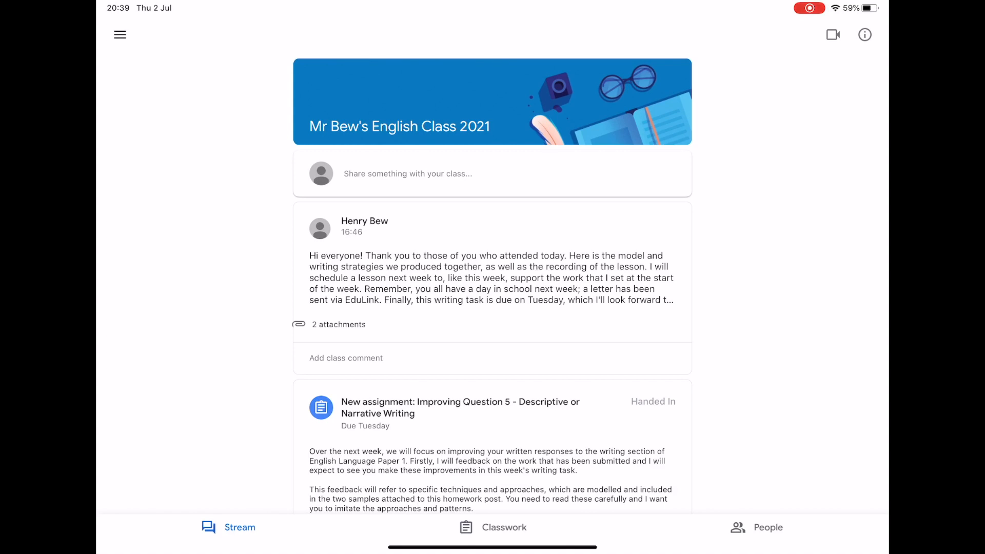
scroll(down, 3)
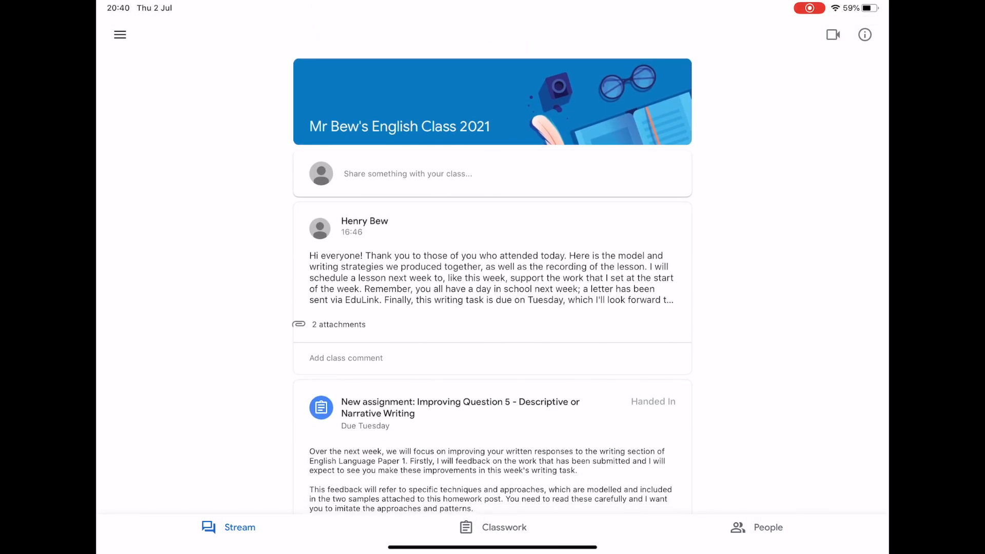
click(492, 277)
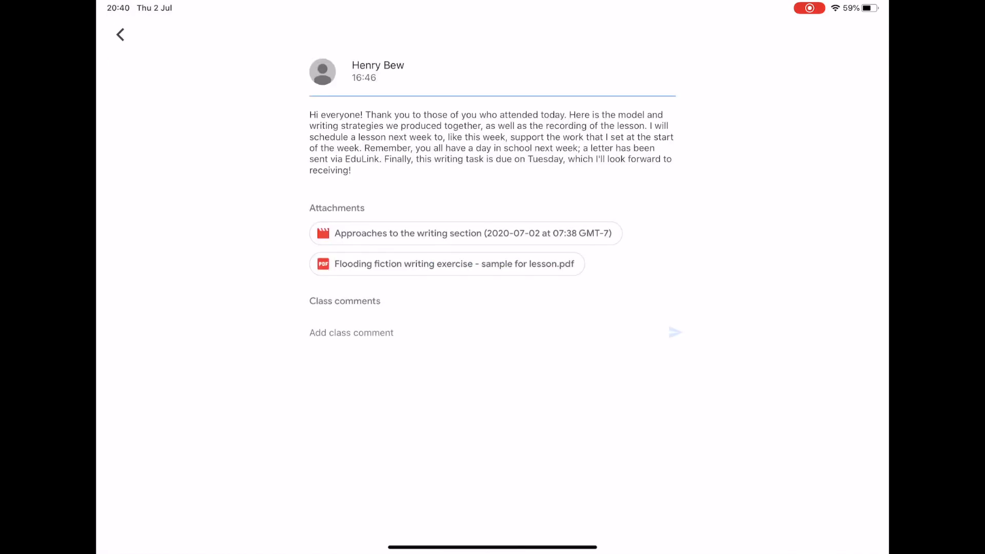
click(120, 34)
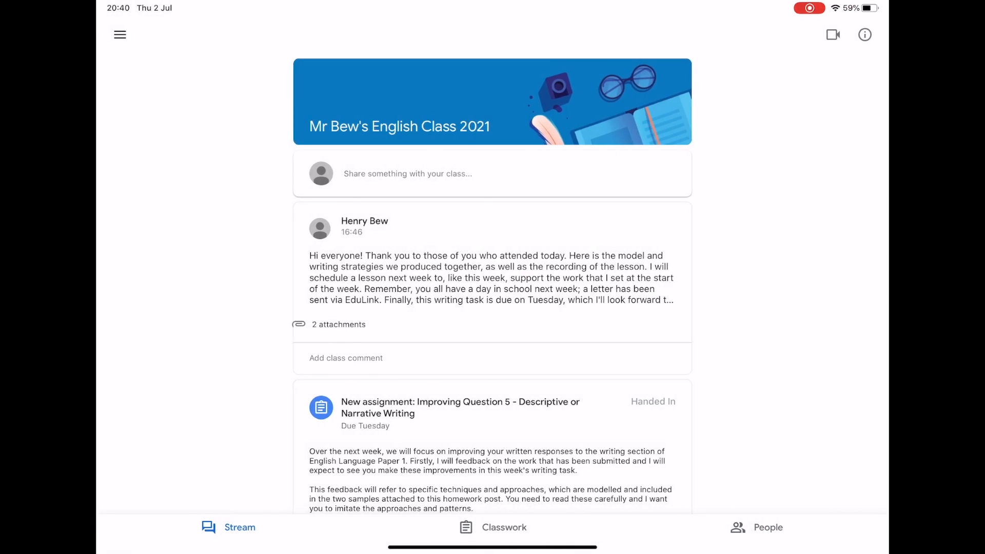
View the To do list via the menu, then return to Classes and reopen a class.
click(120, 34)
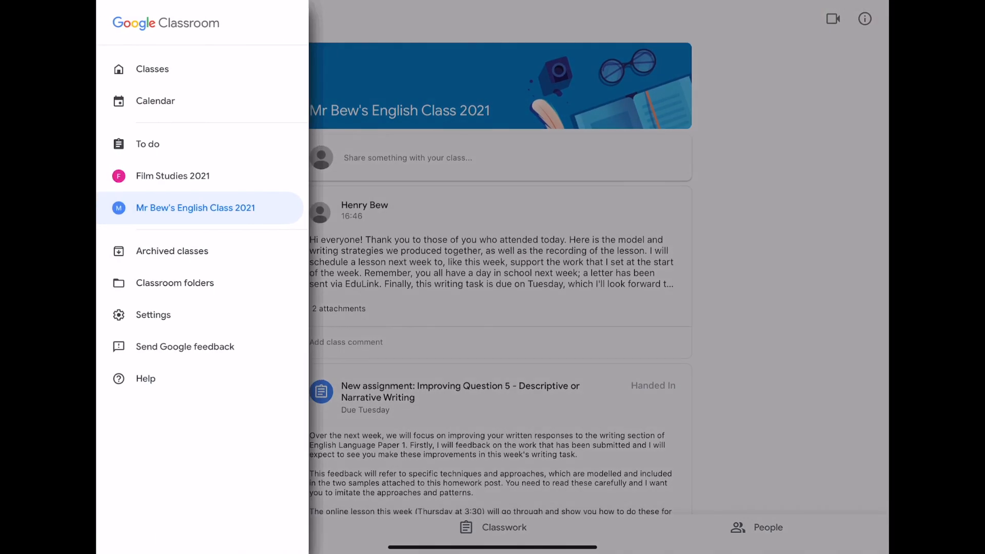
click(148, 143)
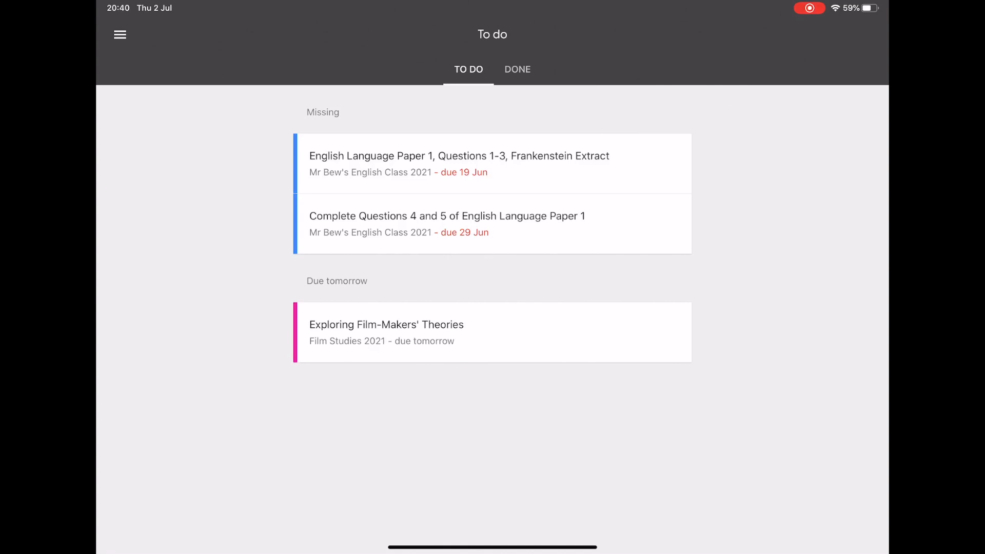
click(120, 34)
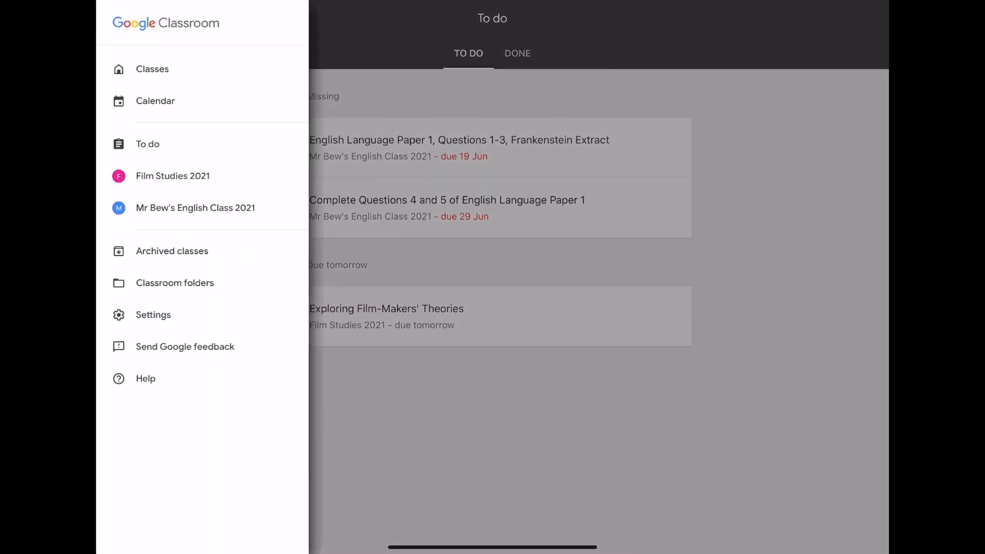
click(152, 68)
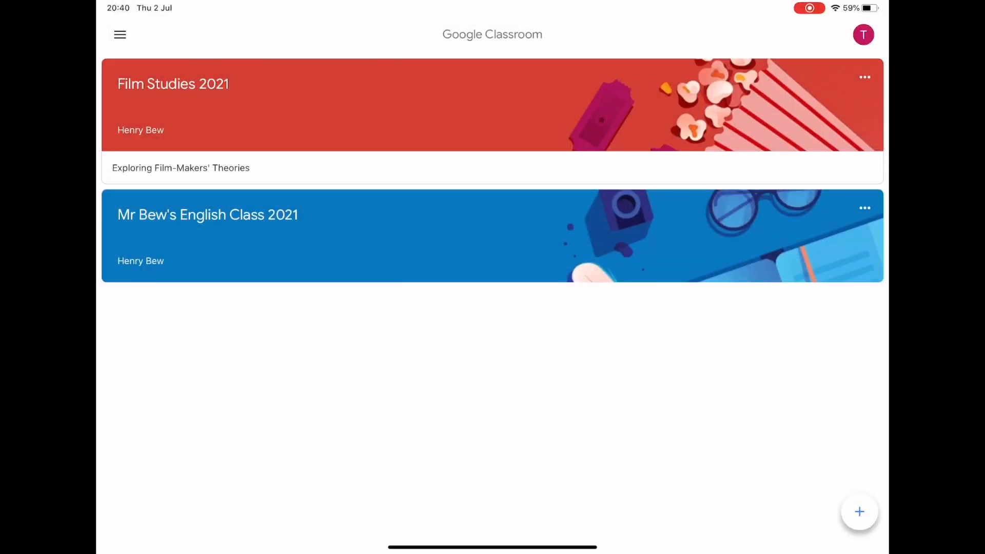
click(207, 214)
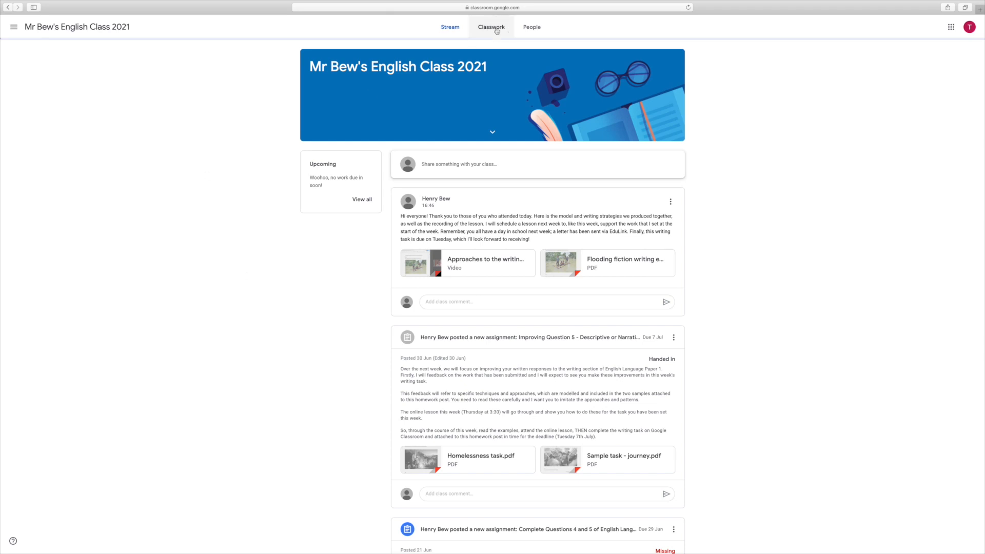
click(491, 27)
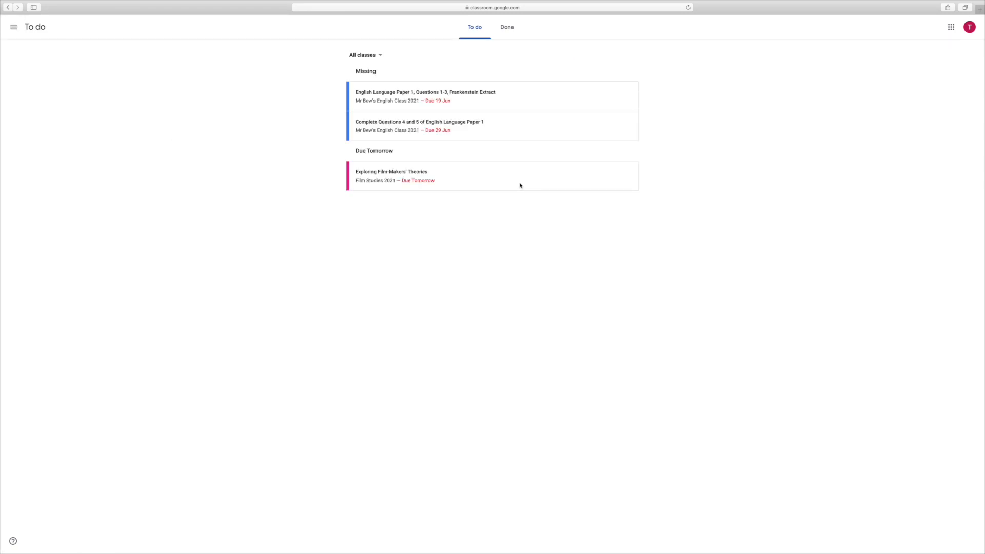
click(13, 26)
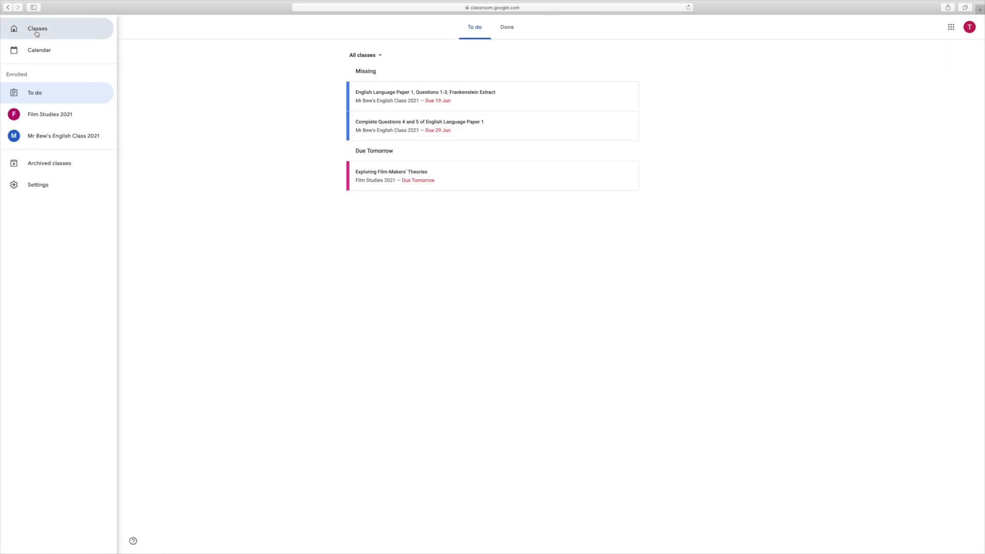
click(37, 29)
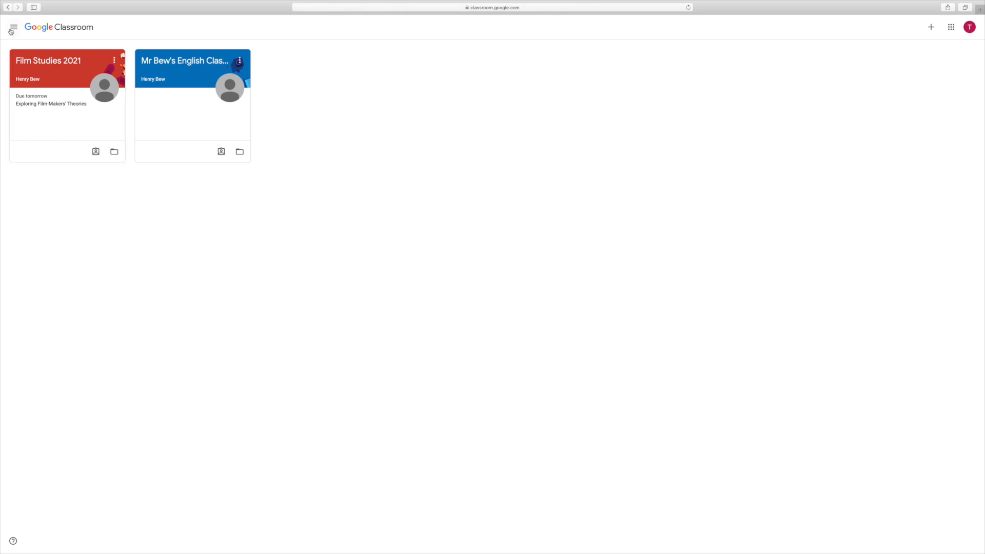
click(184, 60)
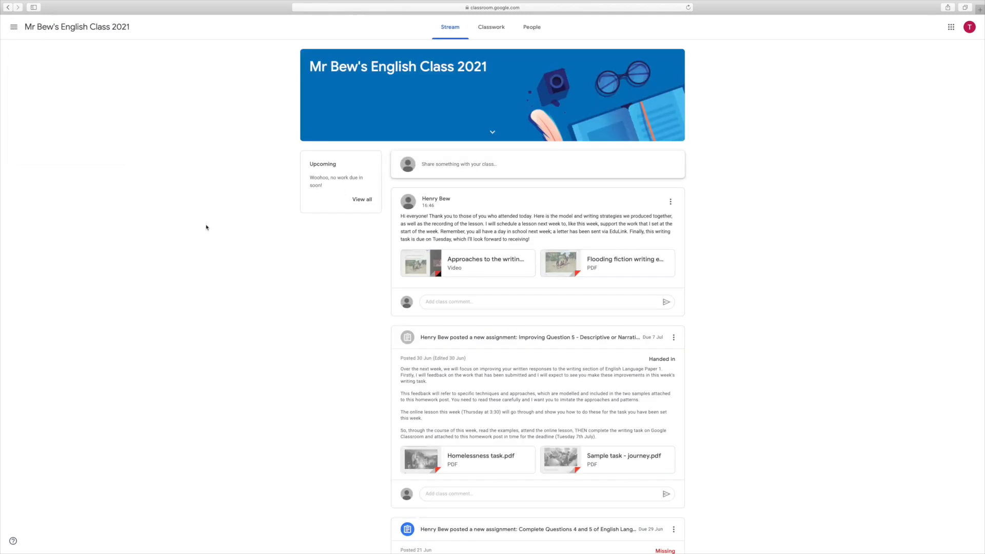